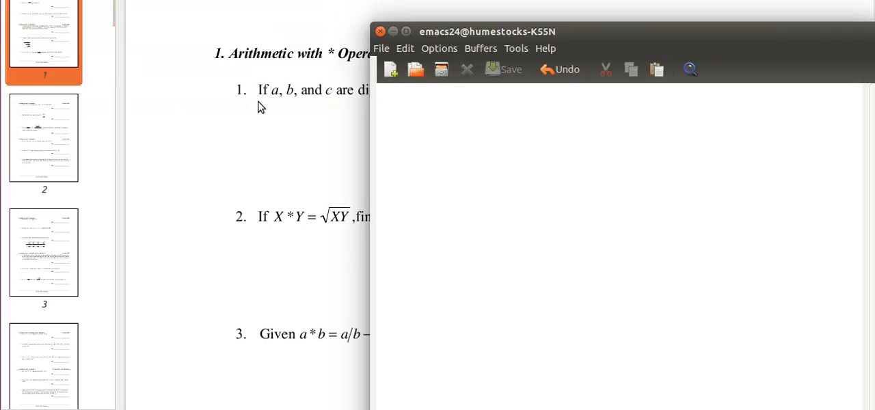
Drag the Emacs window down and left to uncover the 7a2 − 48b = c73 problem.
{"action": "left_click_drag", "start_coordinate": [486, 31], "coordinate": [326, 152]}
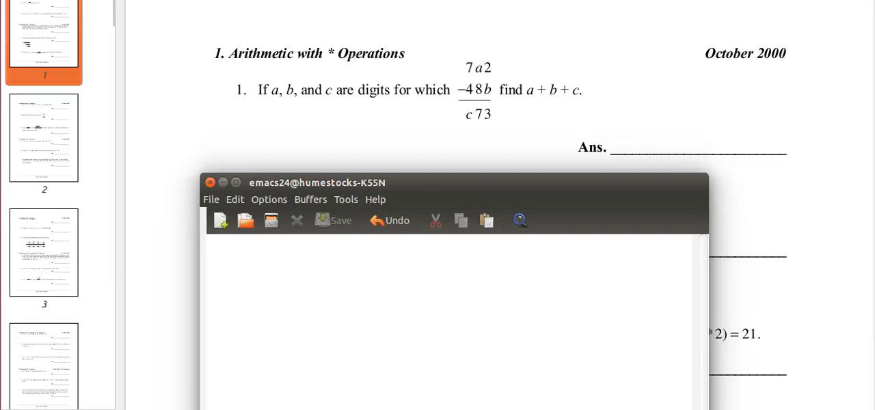
Type the left side of the place-value equation, 700+10a+2-(400+80+b).
{"action": "type", "text": "700"}
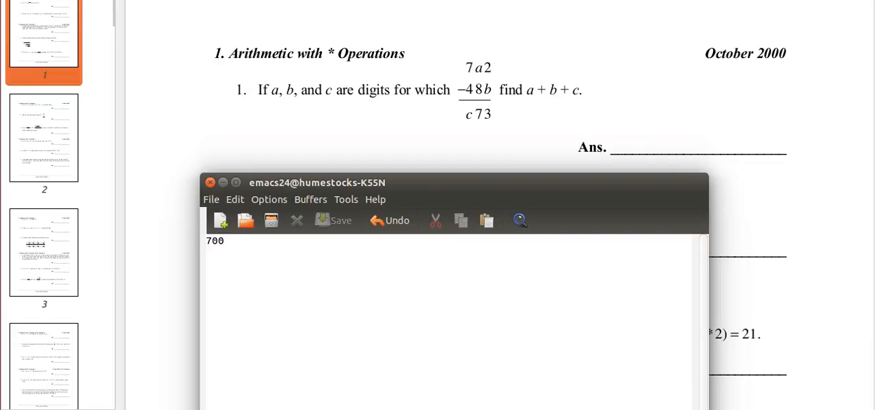
{"action": "type", "text": "="}
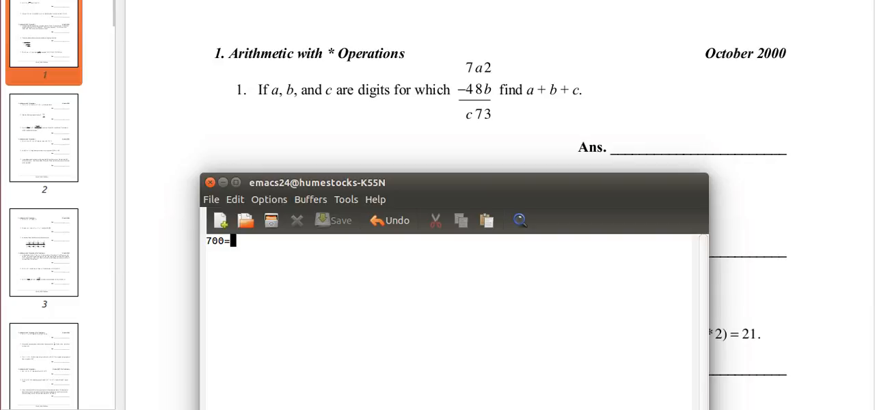
{"action": "type", "text": "+"}
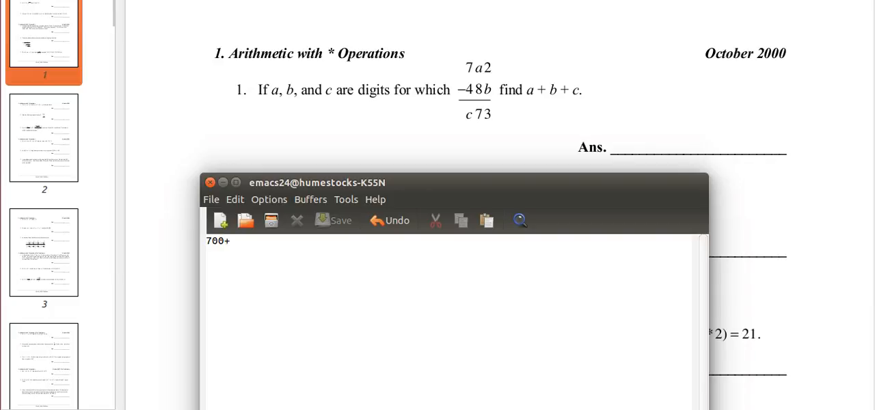
{"action": "type", "text": "10"}
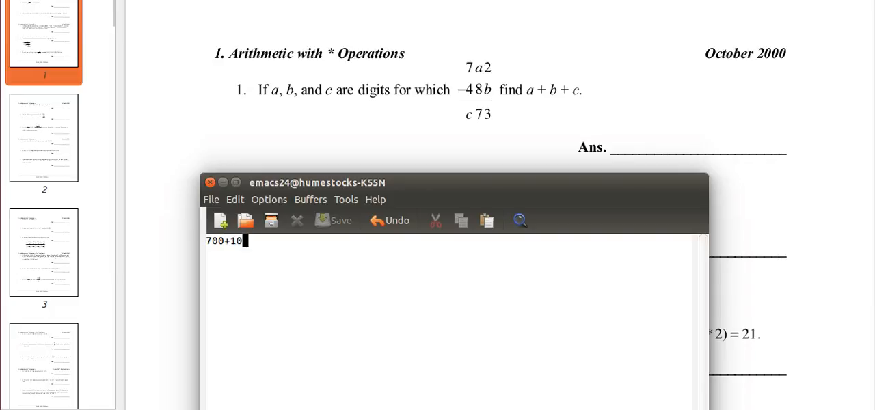
{"action": "type", "text": "a"}
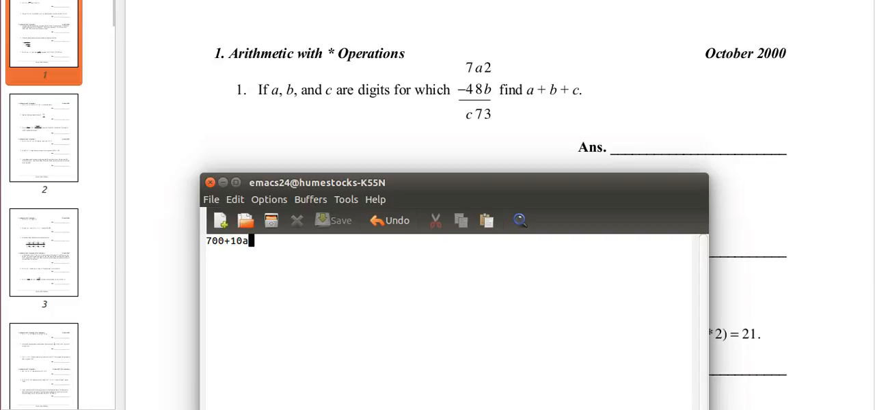
{"action": "type", "text": "+"}
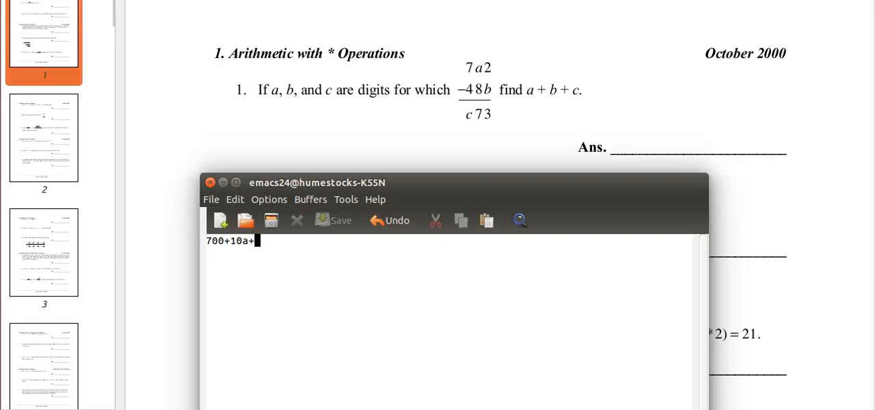
{"action": "type", "text": "2"}
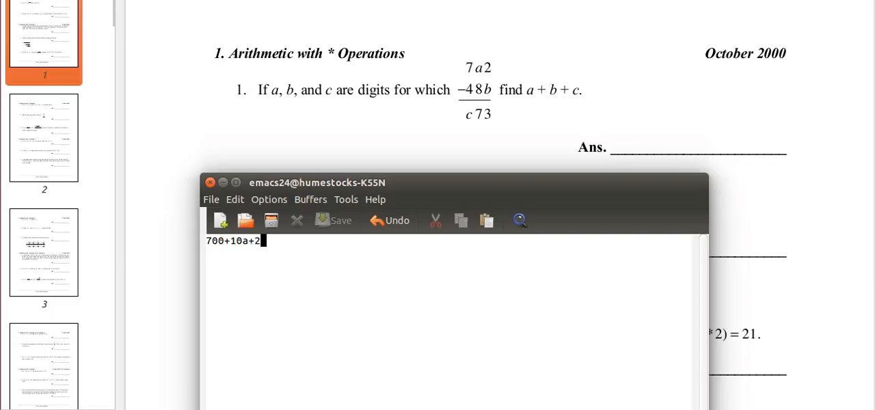
{"action": "type", "text": "-("}
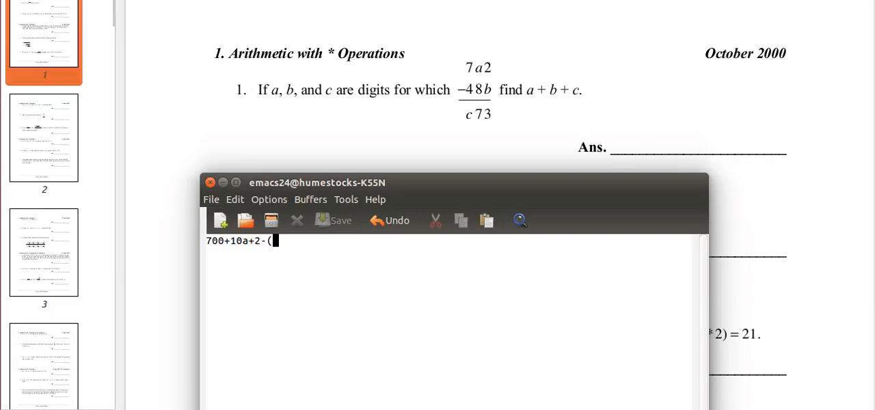
{"action": "type", "text": "400"}
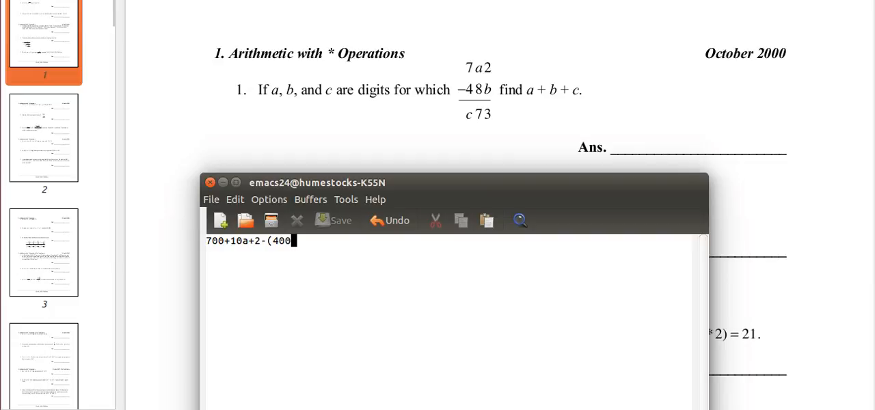
{"action": "type", "text": "80"}
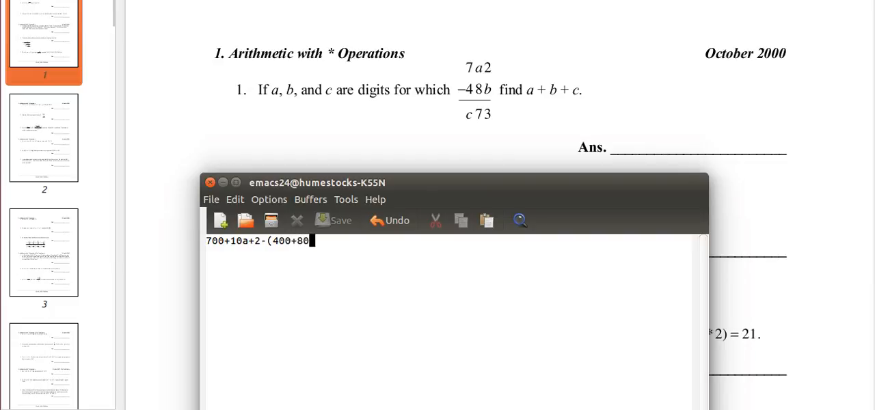
{"action": "type", "text": "b"}
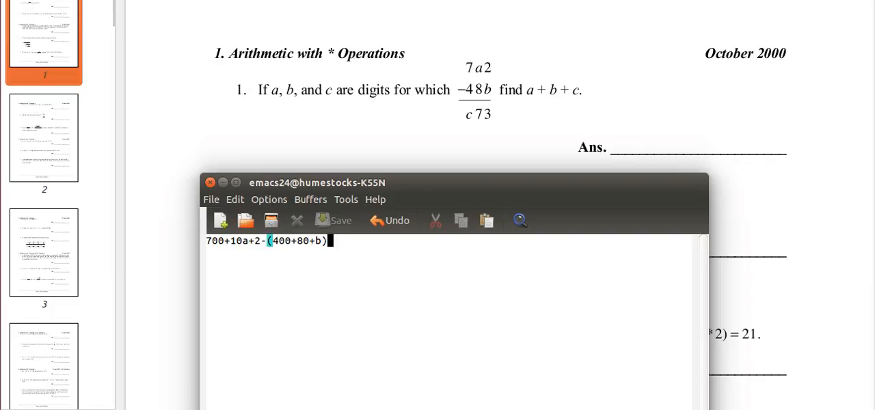
Complete the equation with the right side =100c+70+3 and end the line.
{"action": "type", "text": "="}
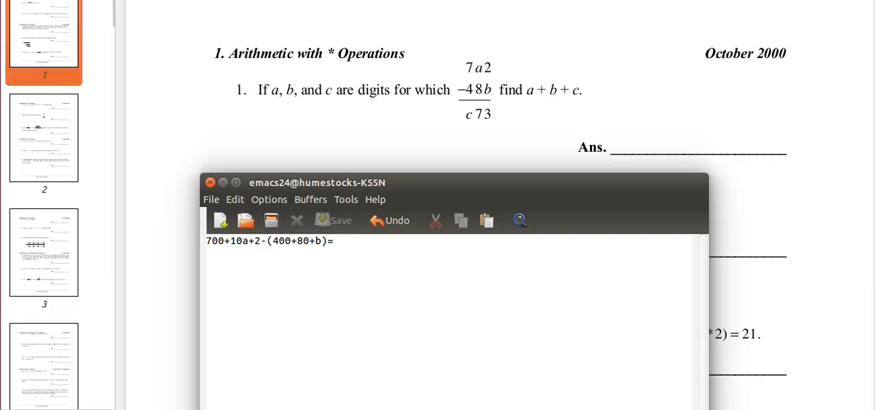
{"action": "type", "text": "100c"}
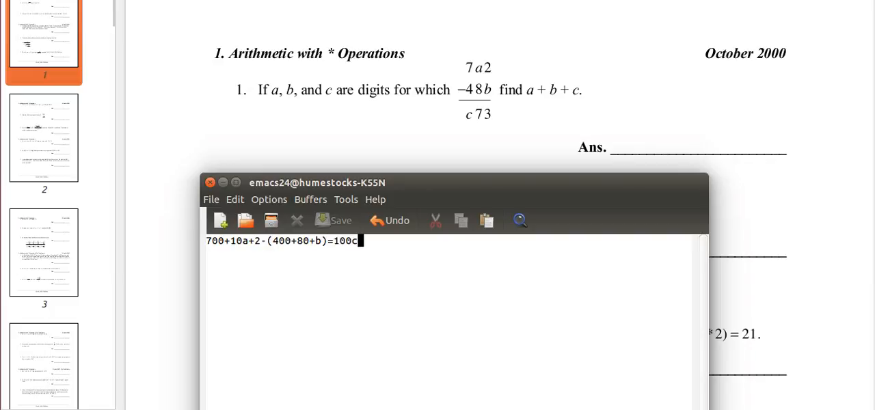
{"action": "type", "text": "+"}
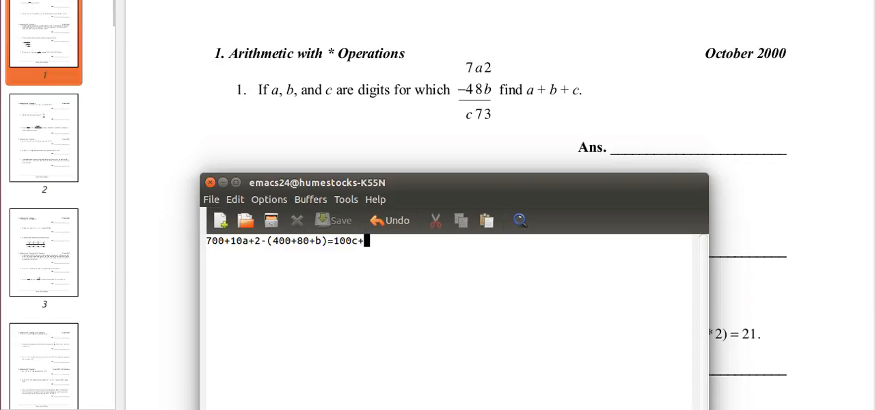
{"action": "type", "text": "70"}
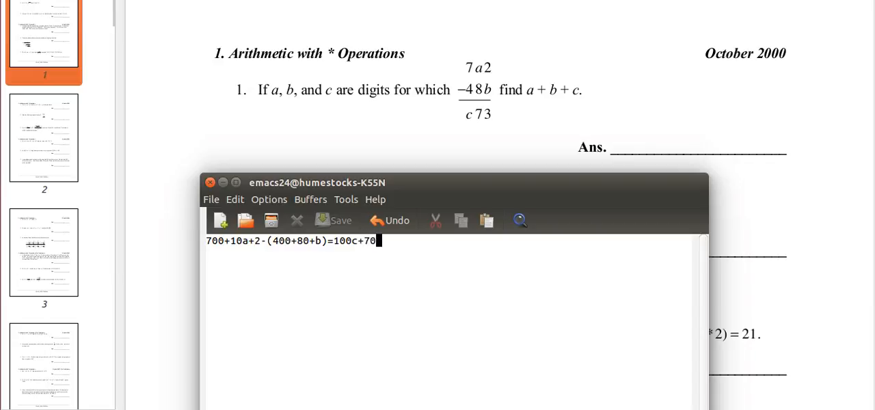
{"action": "type", "text": "+3"}
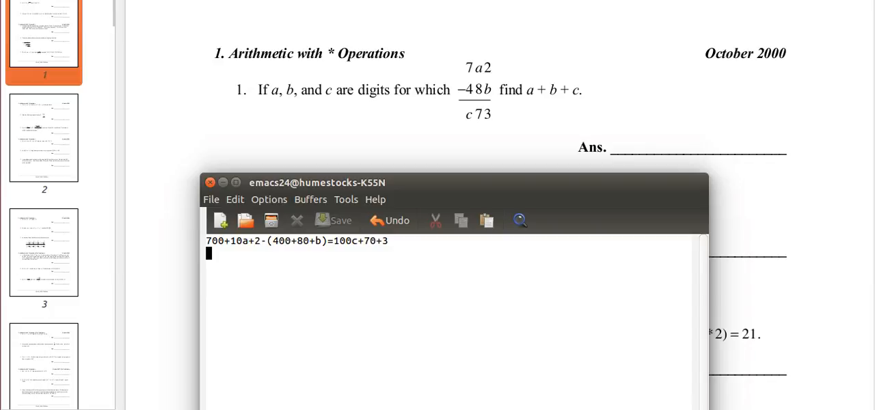
Type the grouped line 702+10a-(480+b)=700c+73 and begin the next line with 702+10a-.
{"action": "type", "text": "702"}
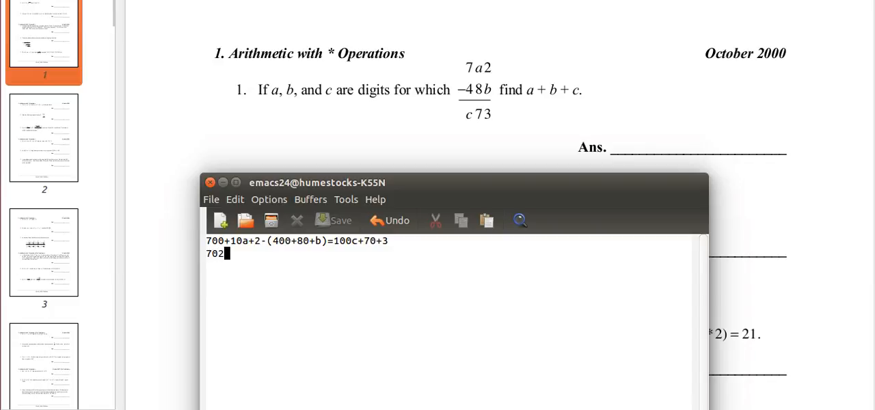
{"action": "type", "text": "+10a"}
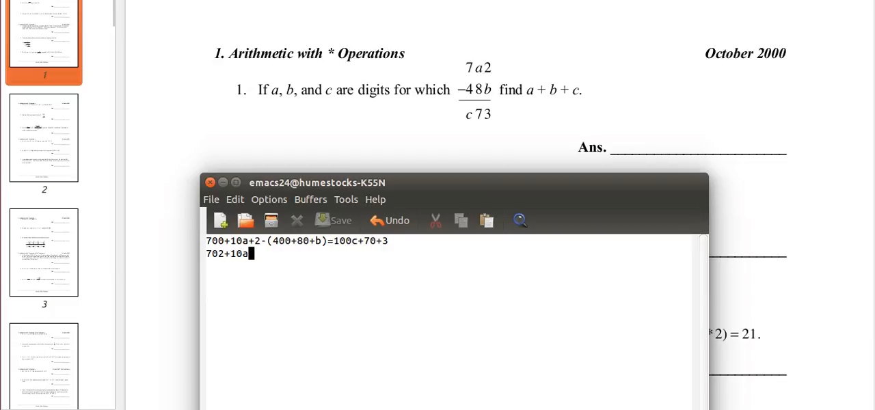
{"action": "type", "text": "("}
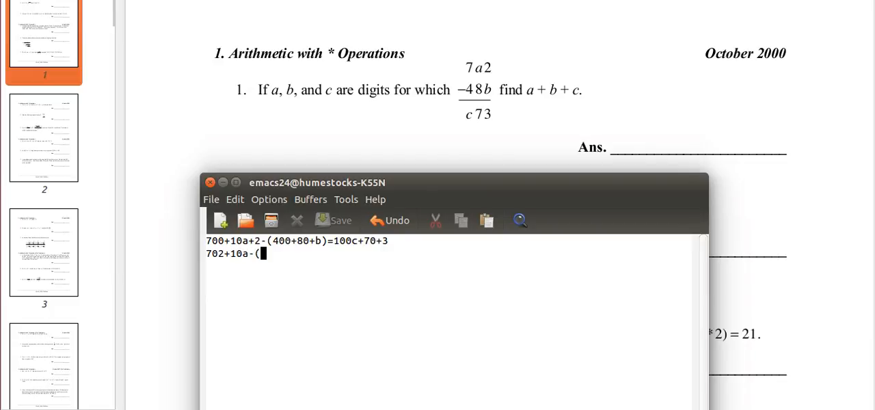
{"action": "type", "text": "48"}
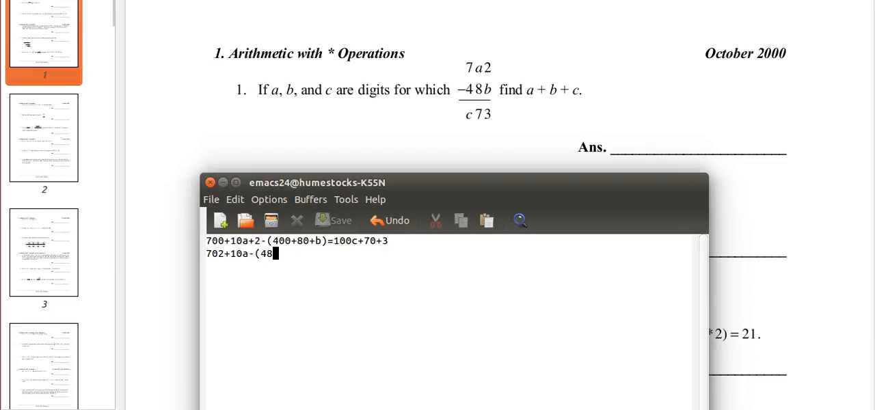
{"action": "type", "text": "0+b"}
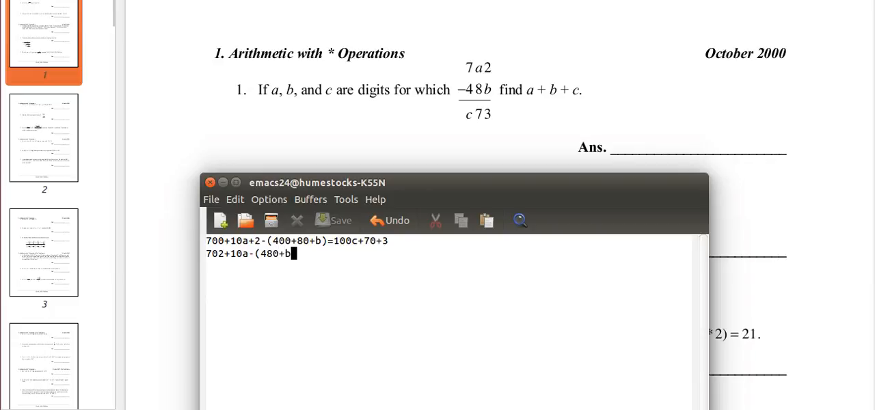
{"action": "type", "text": ")="}
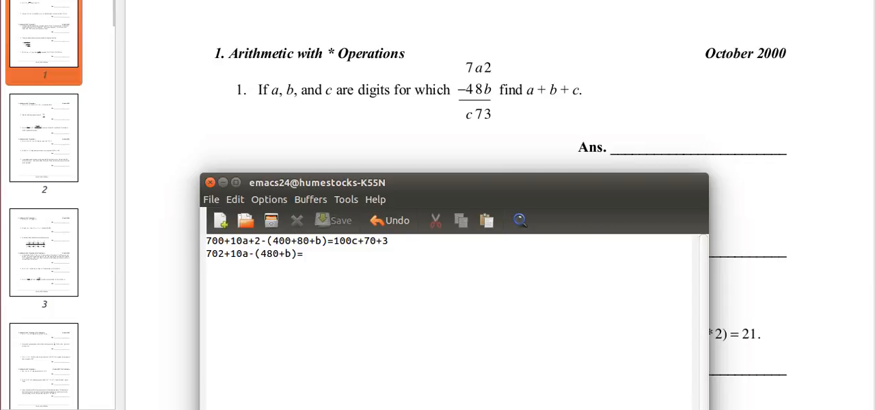
{"action": "type", "text": "70"}
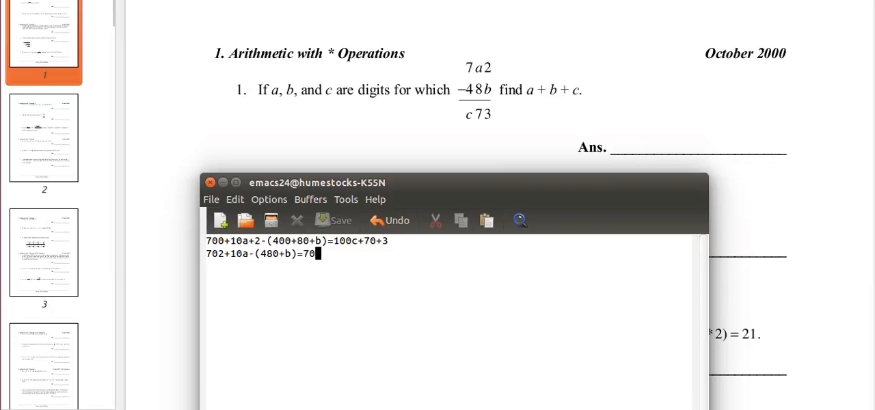
{"action": "type", "text": "0c+"}
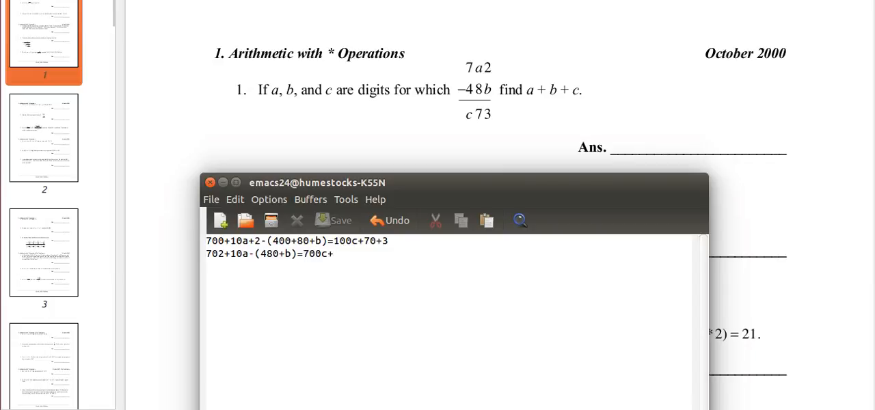
{"action": "type", "text": "73"}
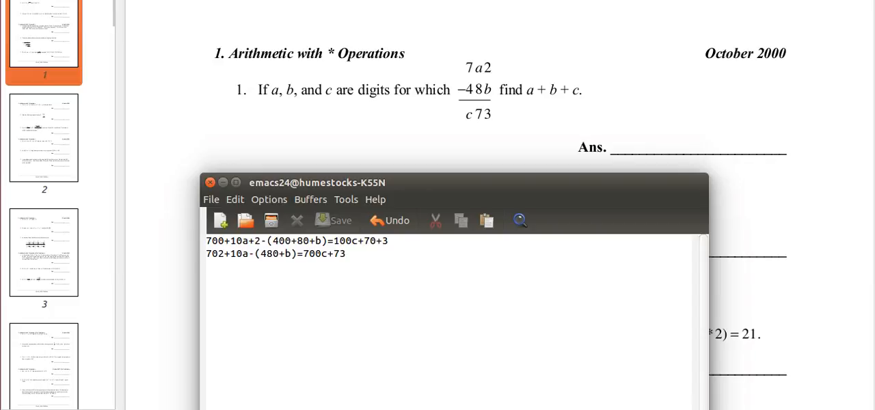
{"action": "type", "text": "702+10a-"}
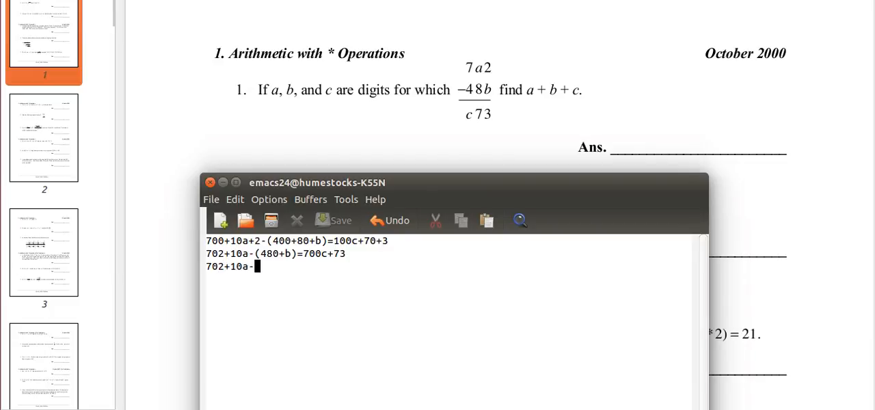
Finish line three as 702+10a-480-b=100c+73, correcting line two to 100c.
{"action": "type", "text": "480"}
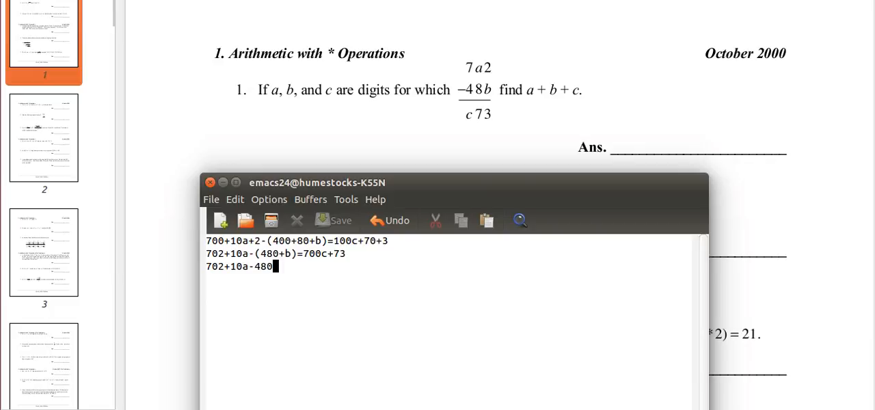
{"action": "type", "text": "-b=7"}
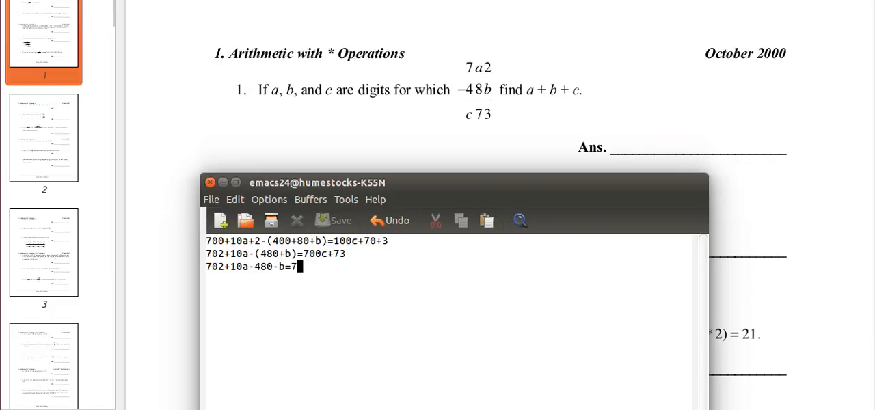
{"action": "key", "text": "BackSpace"}
{"action": "type", "text": "100c+73"}
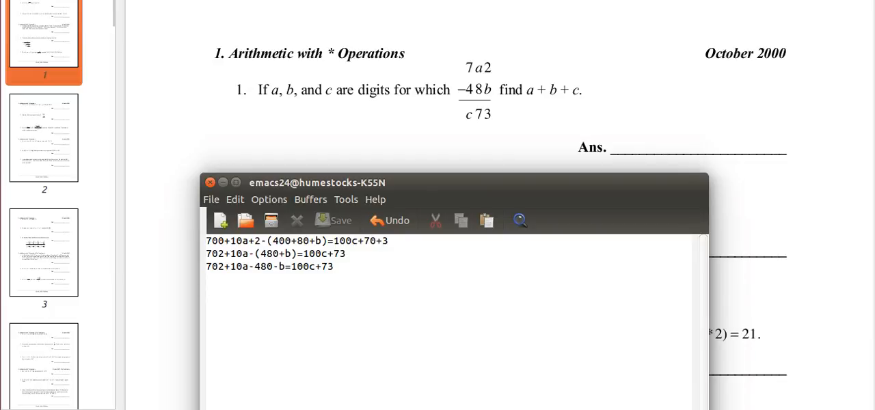
Add the simplified line 222+10a-b=100c+73.
{"action": "type", "text": "22+"}
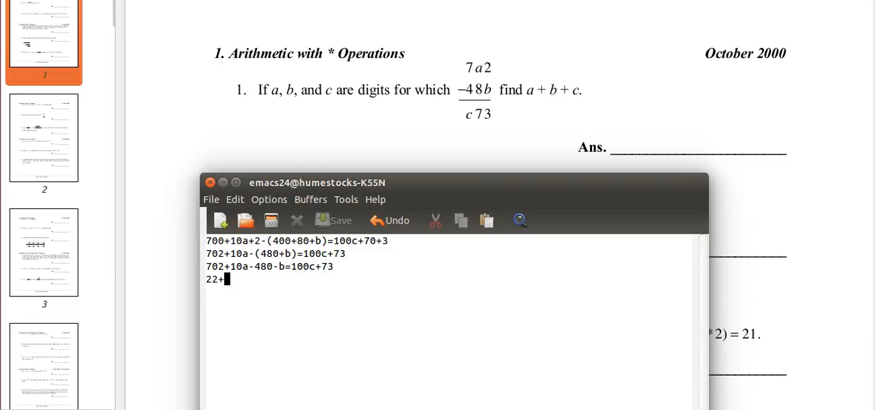
{"action": "type", "text": "22+1"}
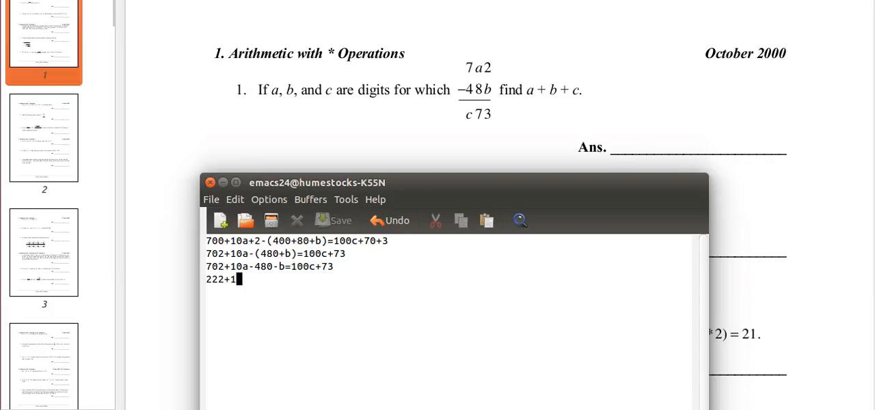
{"action": "type", "text": "0a="}
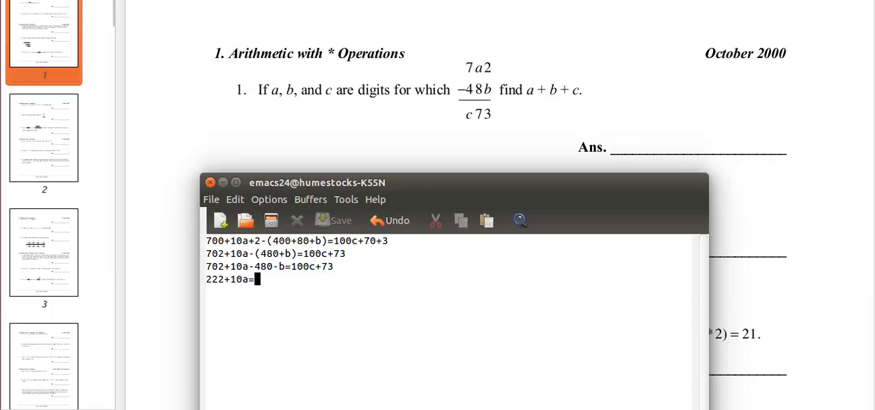
{"action": "type", "text": "-b"}
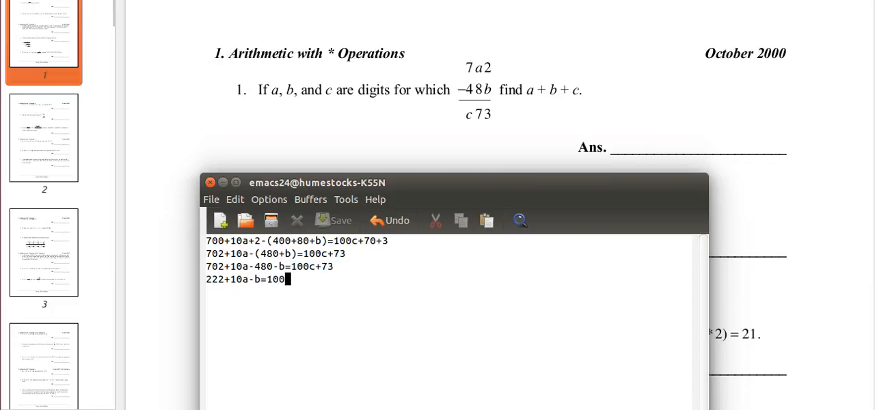
{"action": "type", "text": "c+73"}
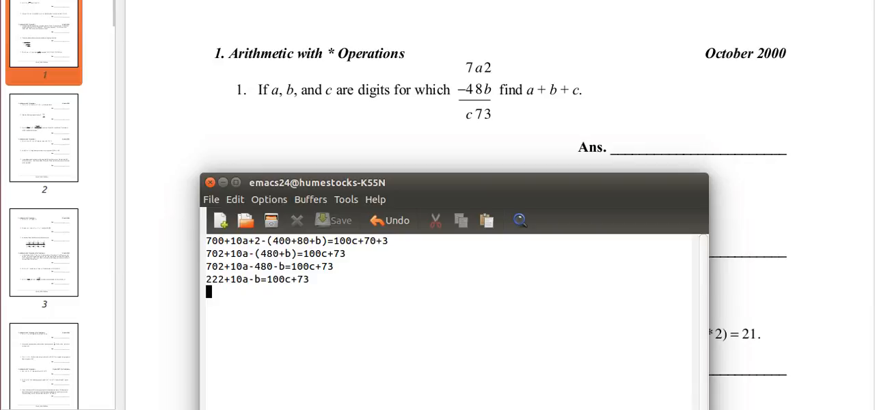
Add the flipped equation 100c+73=222+10a-b on a new line.
{"action": "type", "text": "100c"}
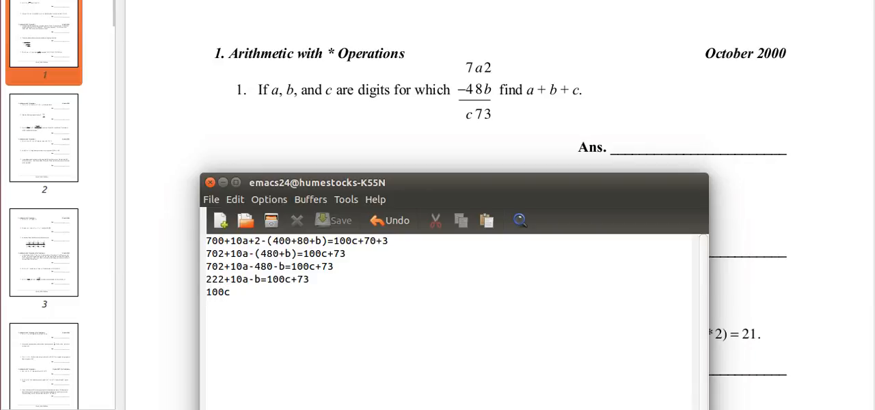
{"action": "type", "text": "+73="}
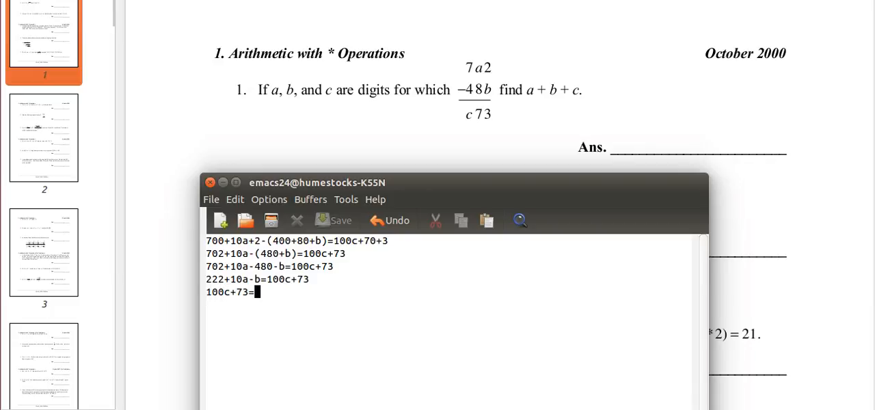
{"action": "type", "text": "222+"}
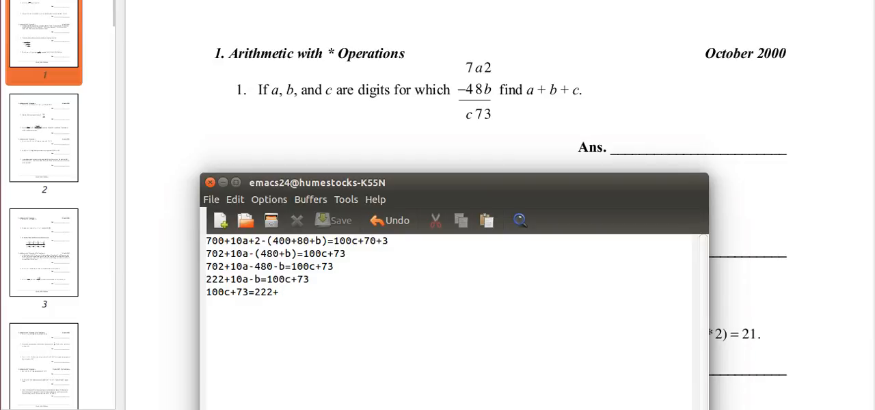
{"action": "type", "text": "10a-b"}
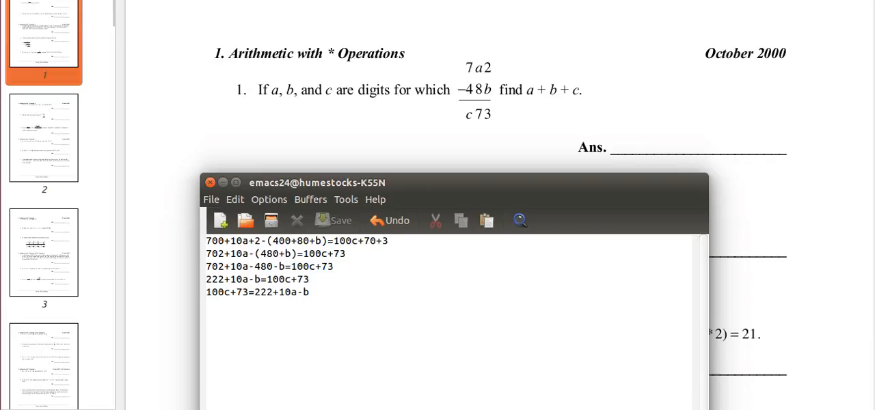
Add 100c=149+10a-b below it, isolating the c term.
{"action": "type", "text": "100c="}
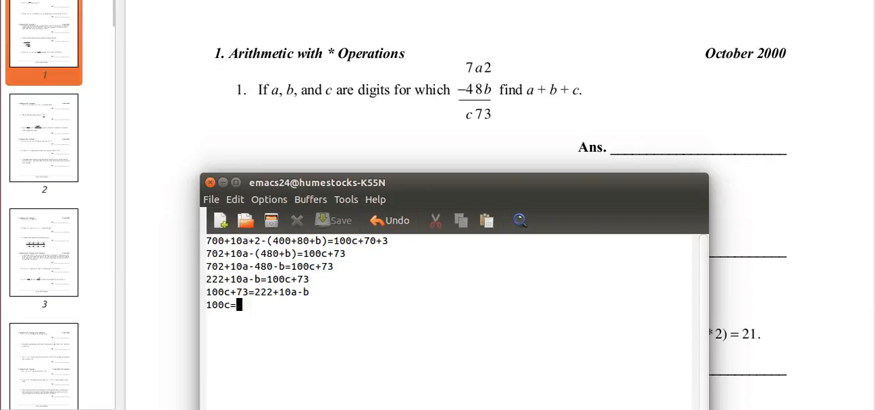
{"action": "type", "text": "149"}
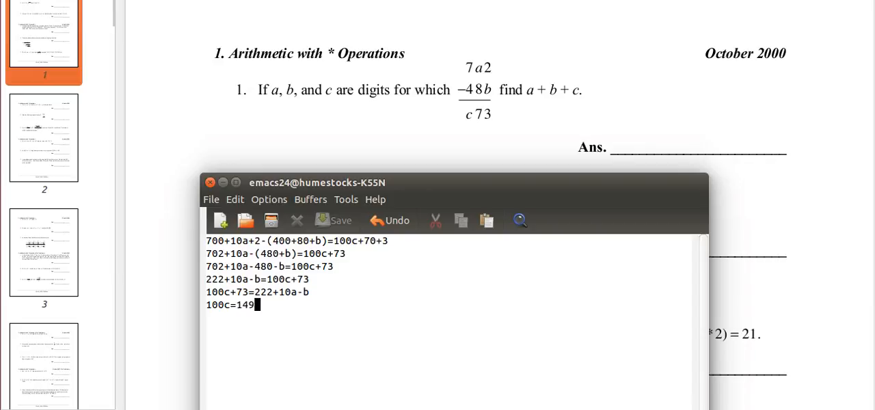
{"action": "type", "text": "+10a-b"}
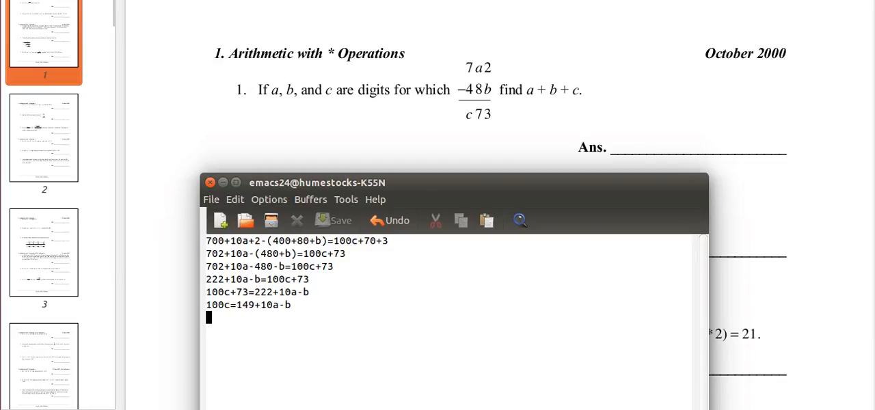
Add the line 100c-10a+b=149.
{"action": "type", "text": "100c"}
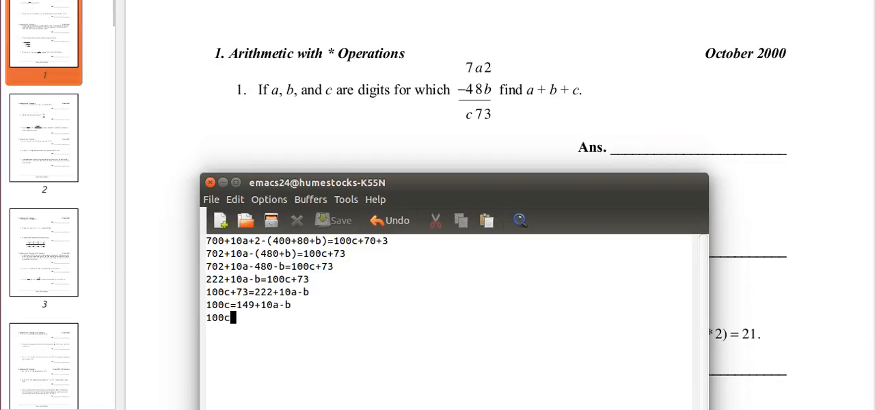
{"action": "type", "text": "-10a"}
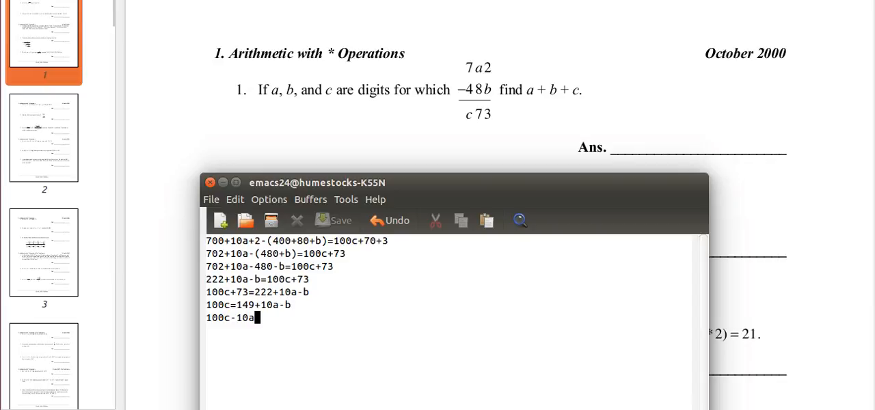
{"action": "type", "text": "+b="}
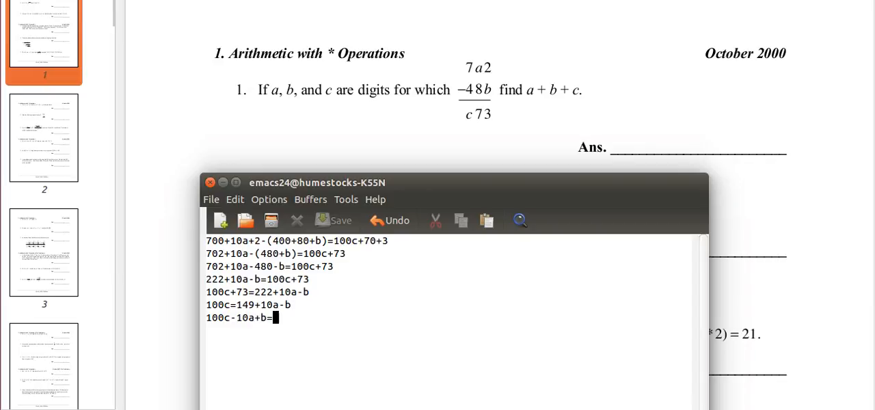
{"action": "type", "text": "149"}
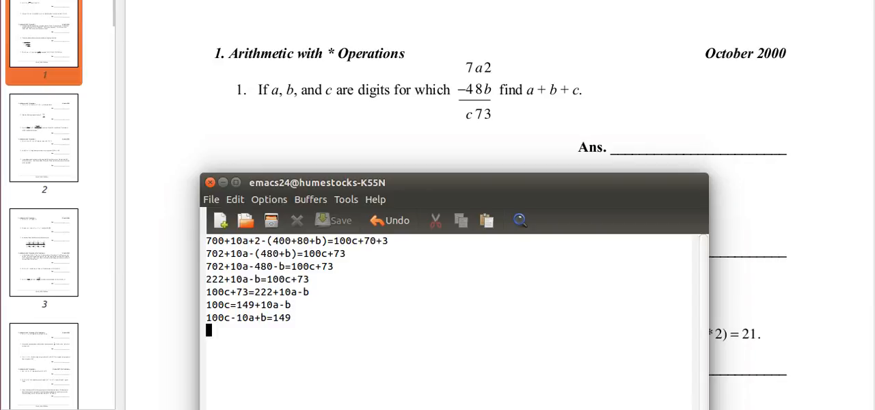
Add the factored form 10(10c-a)+b=149.
{"action": "type", "text": "10(1"}
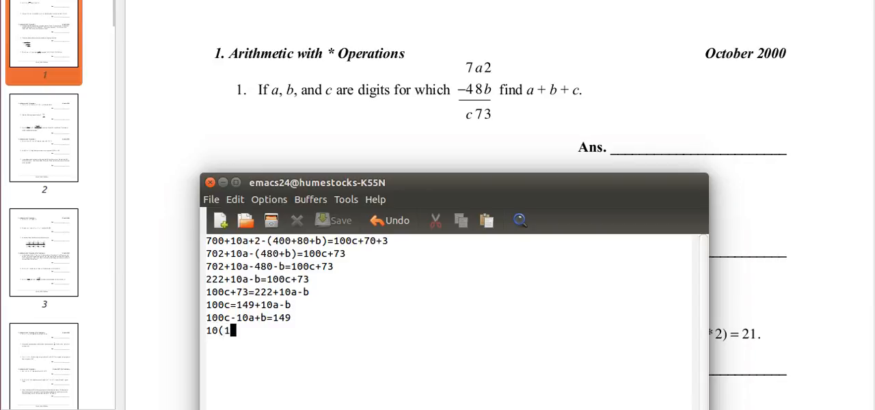
{"action": "type", "text": "0c"}
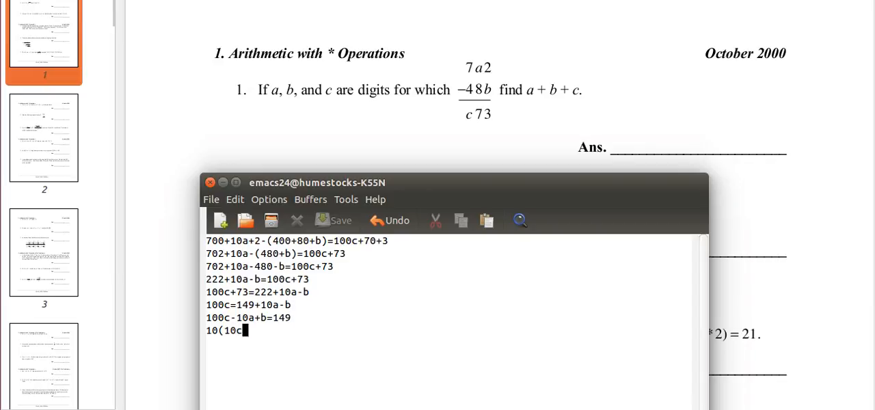
{"action": "type", "text": "-a)"}
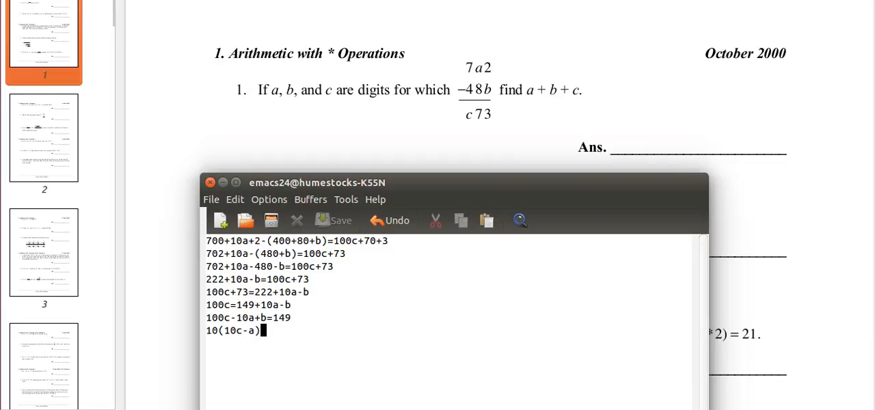
{"action": "type", "text": "+b"}
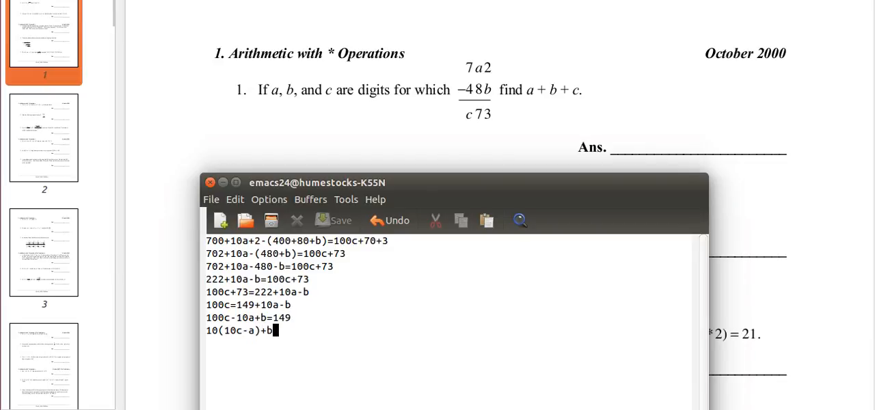
{"action": "type", "text": "="}
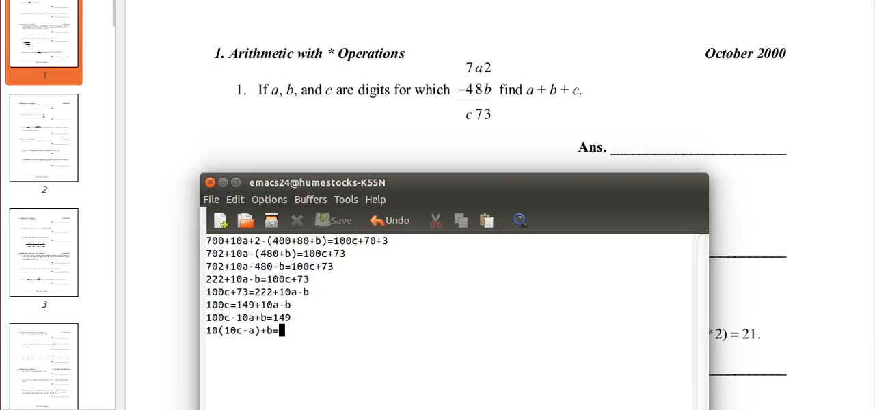
{"action": "type", "text": "149"}
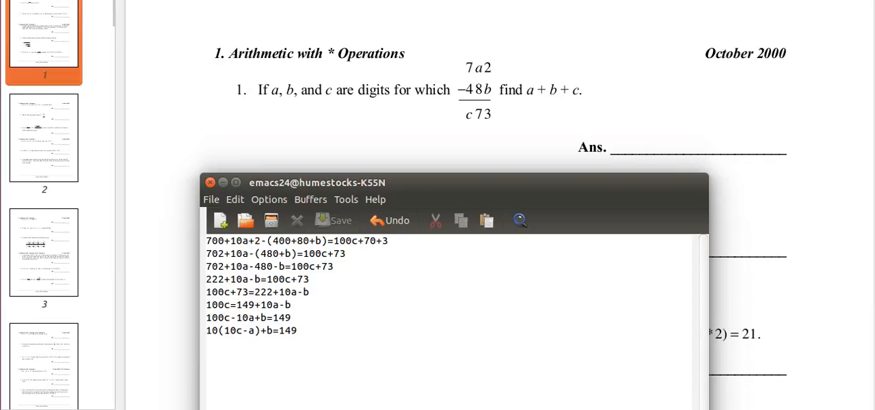
Add the line 10q+r=149.
{"action": "type", "text": "10q"}
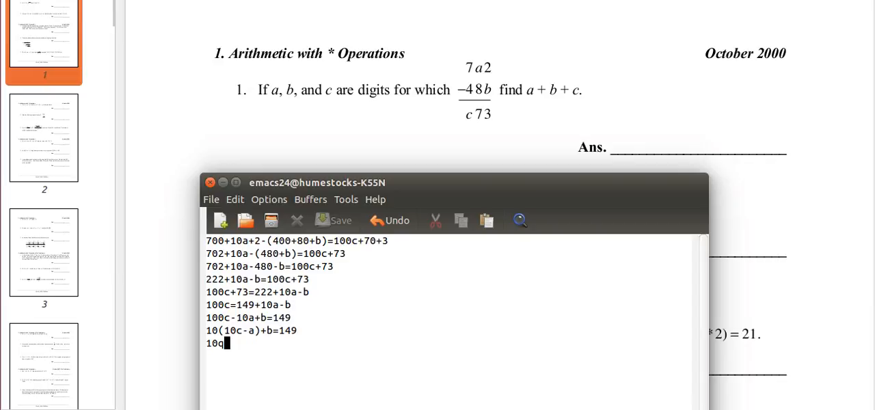
{"action": "type", "text": "+r="}
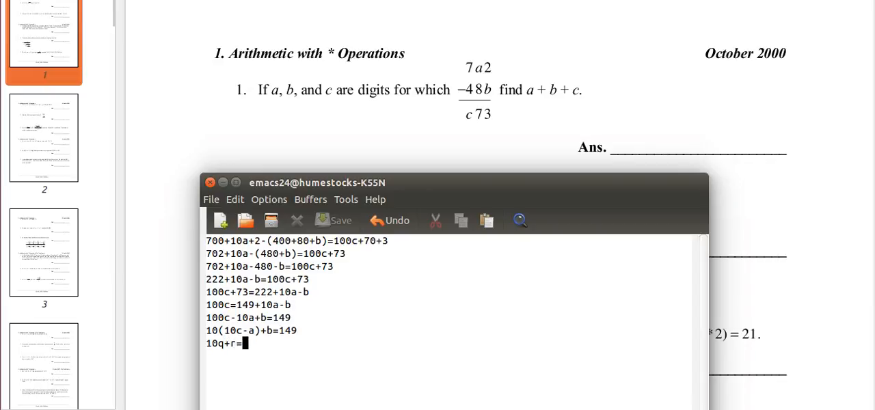
{"action": "type", "text": "4"}
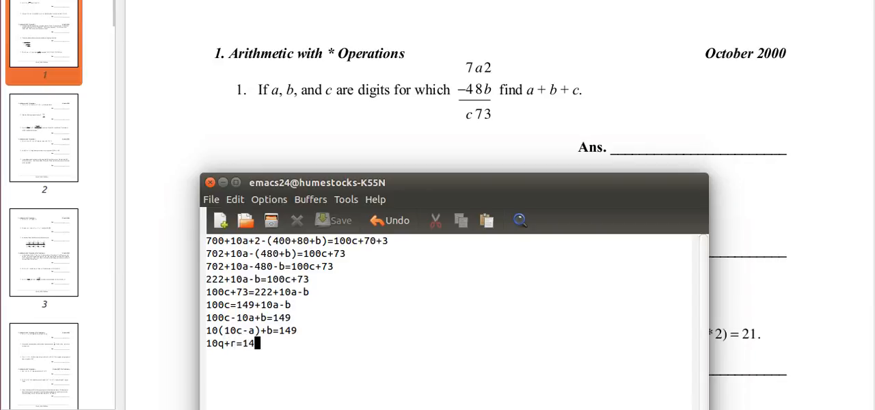
{"action": "type", "text": "9"}
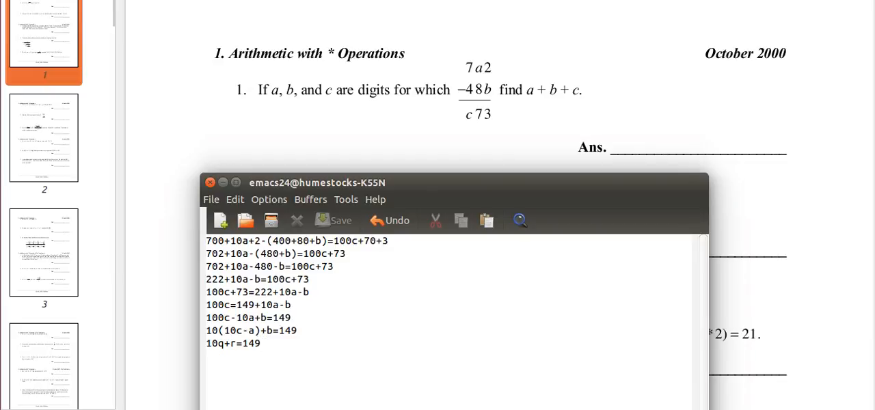
Add the note '149/10: q=quotient, r=remainder'.
{"action": "type", "text": "q="}
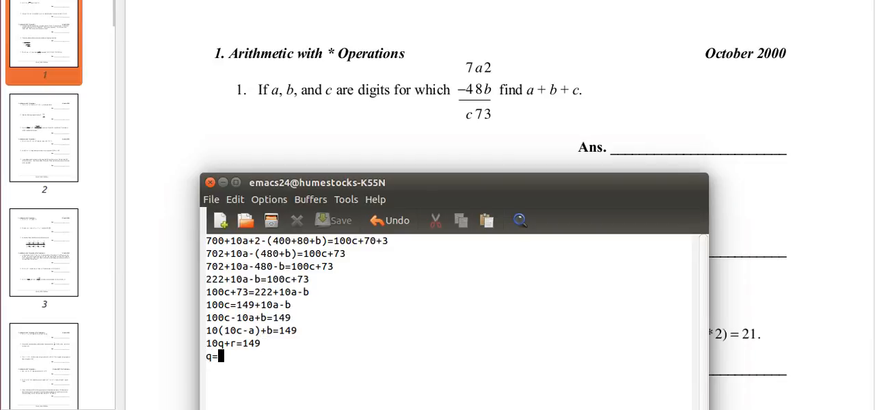
{"action": "type", "text": "quot"}
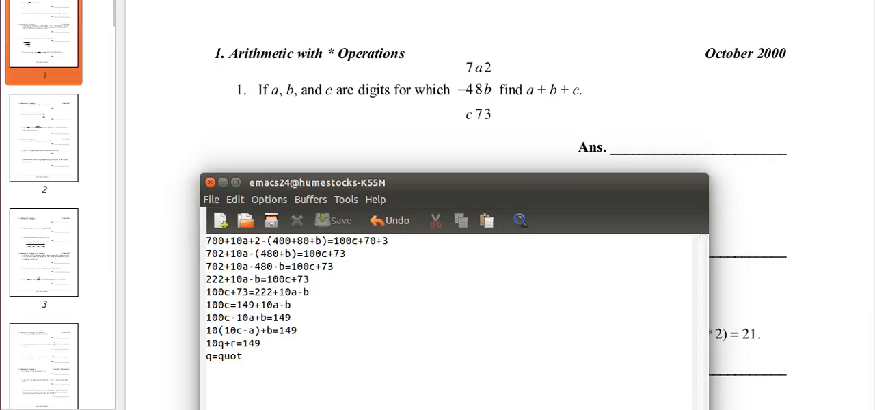
{"action": "type", "text": "ient, r"}
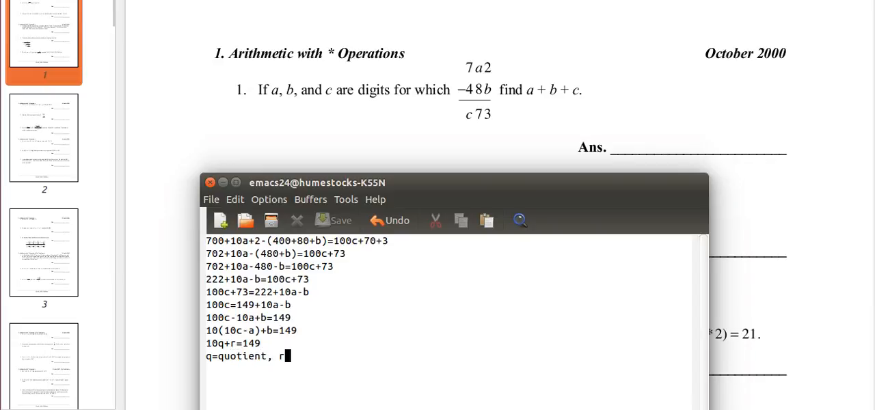
{"action": "type", "text": "remain"}
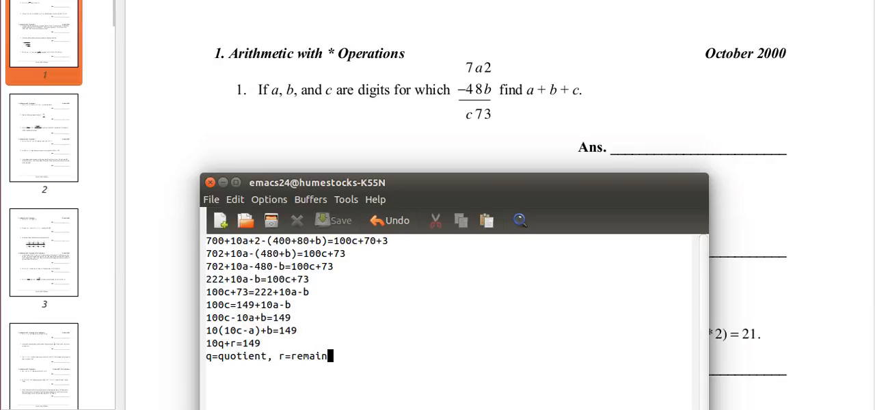
{"action": "type", "text": "der"}
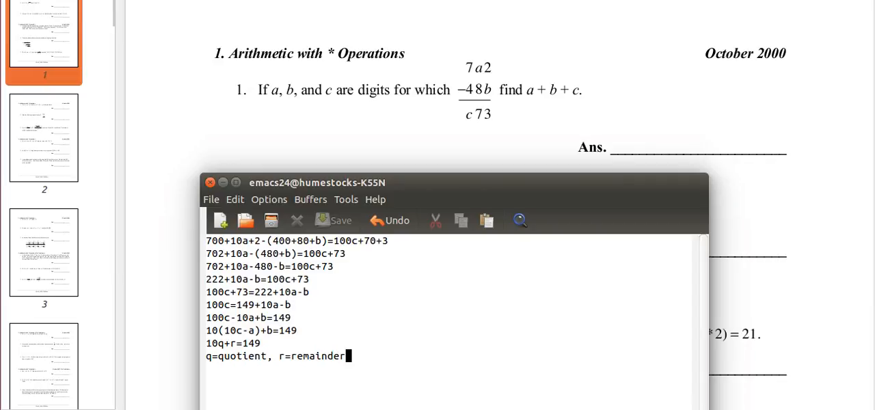
{"action": "type", "text": "149"}
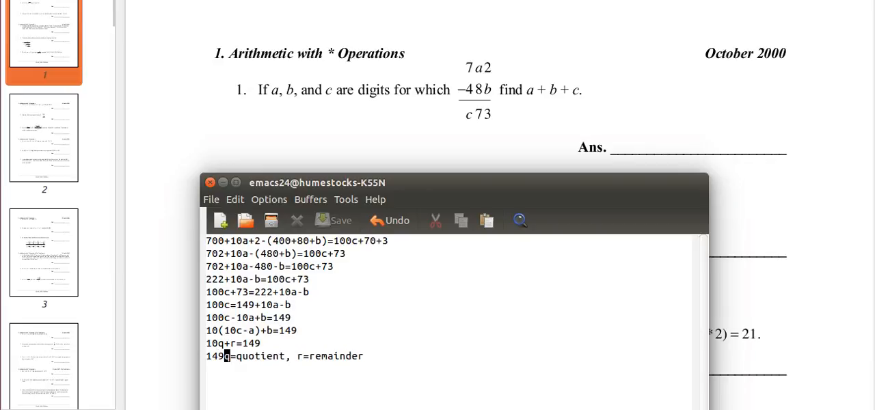
{"action": "type", "text": "/10:"}
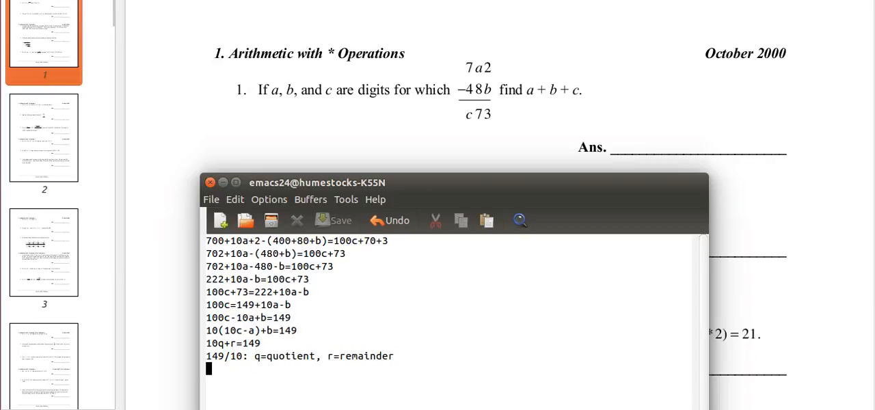
Lay out 10|149 with working lines 100, 49, 40, 9 and result 14 R9.
{"action": "type", "text": "10"}
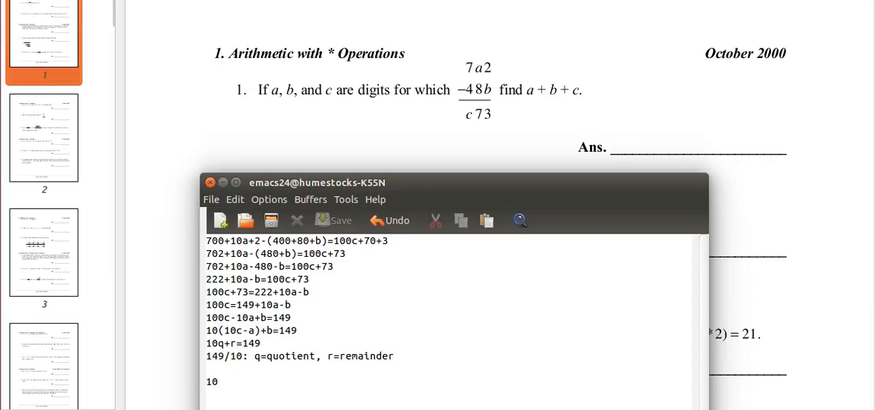
{"action": "type", "text": "|1"}
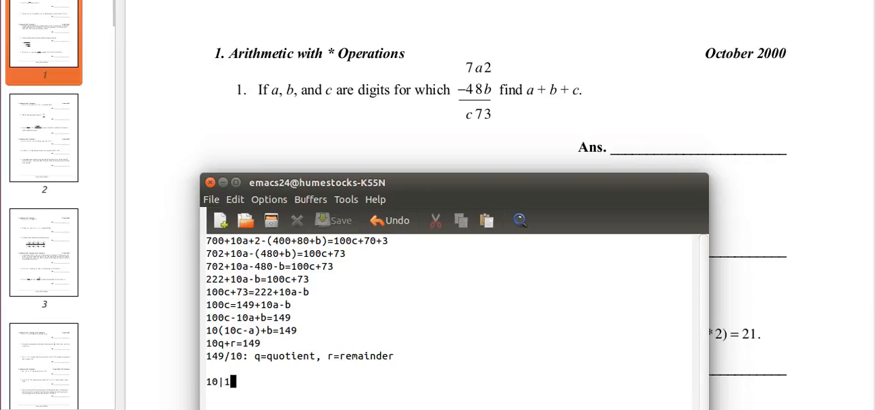
{"action": "type", "text": "49"}
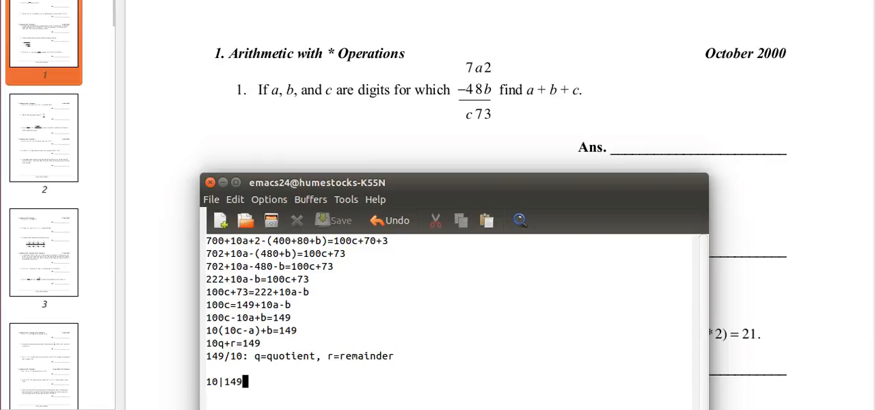
{"action": "type", "text": "1"}
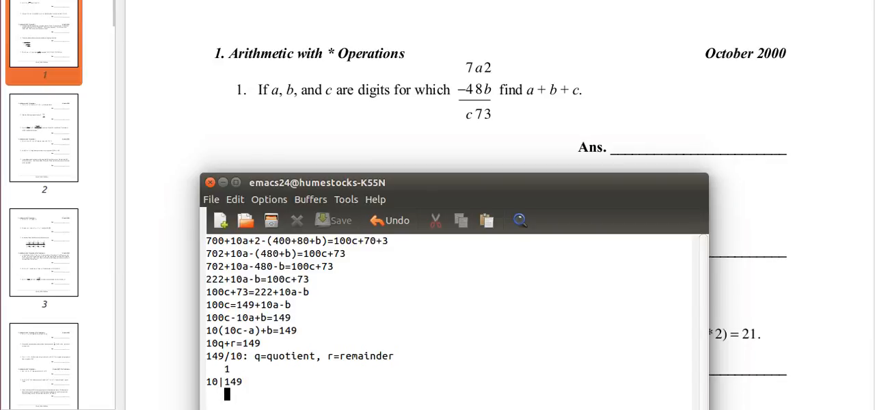
{"action": "type", "text": "100"}
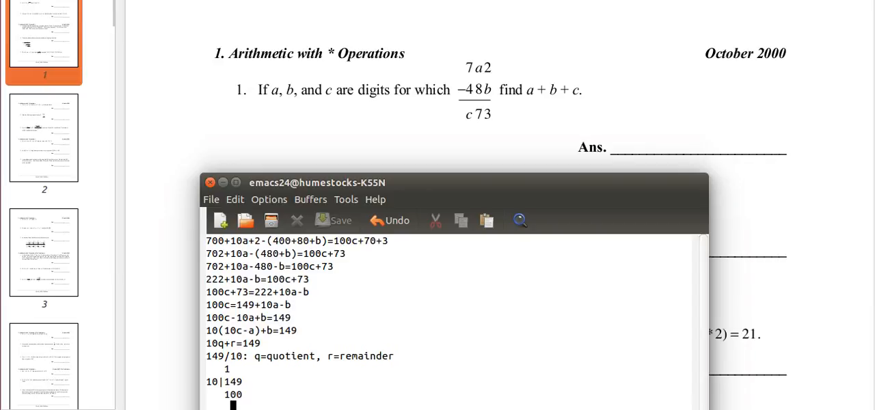
{"action": "type", "text": "49"}
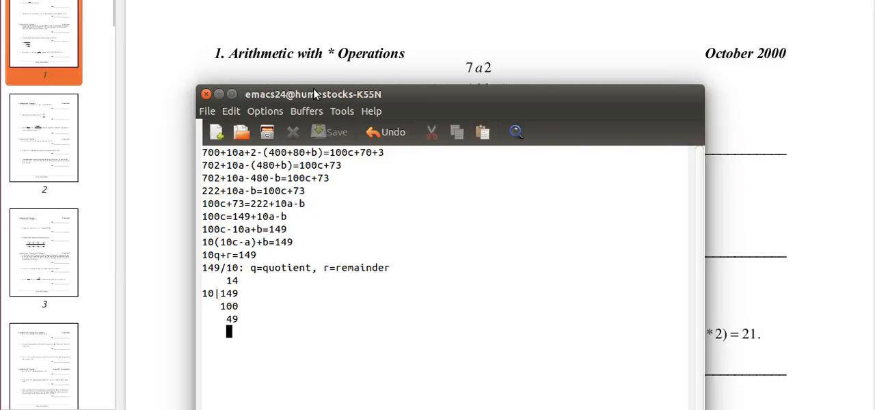
{"action": "type", "text": "40"}
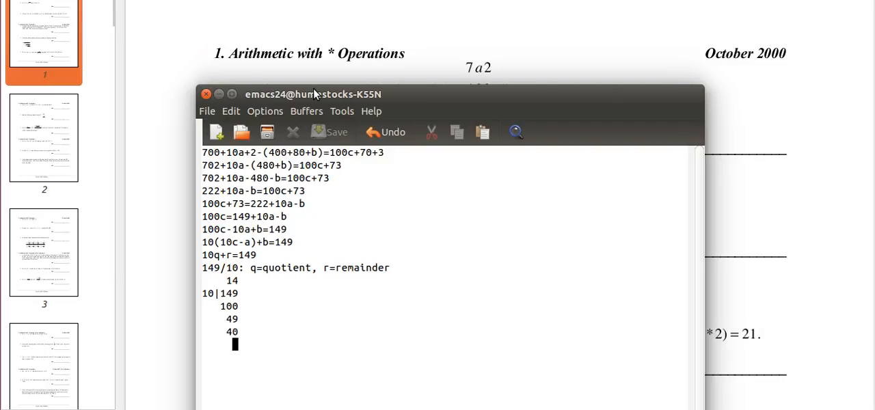
{"action": "type", "text": "9"}
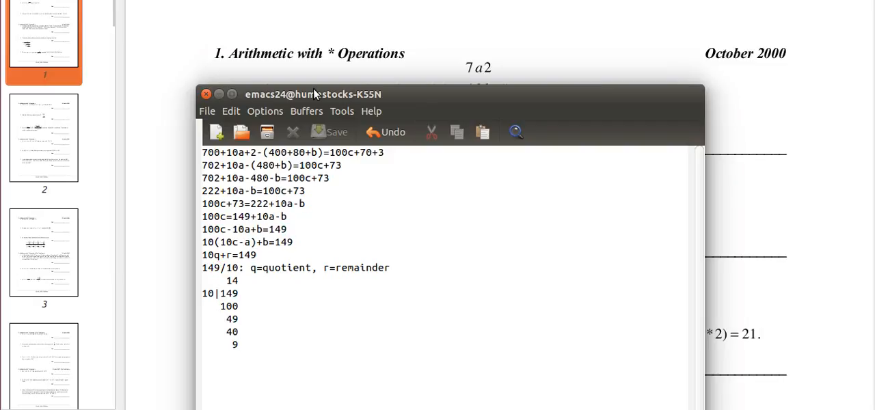
{"action": "type", "text": "R9"}
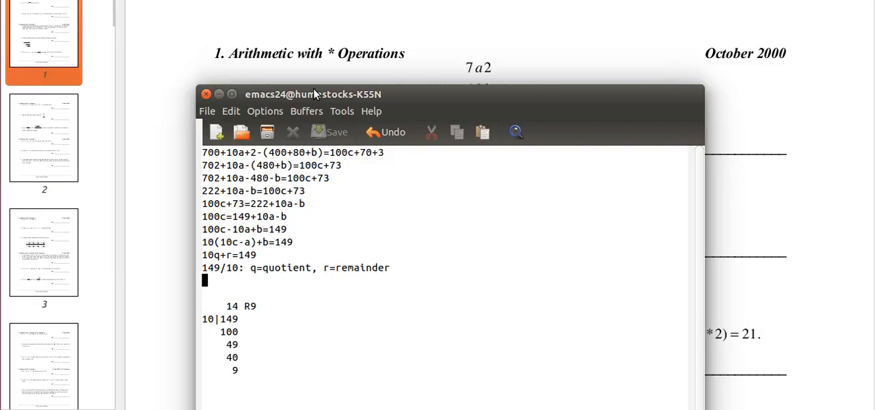
Add the results line 10c-a=14, b=9.
{"action": "type", "text": "10c-"}
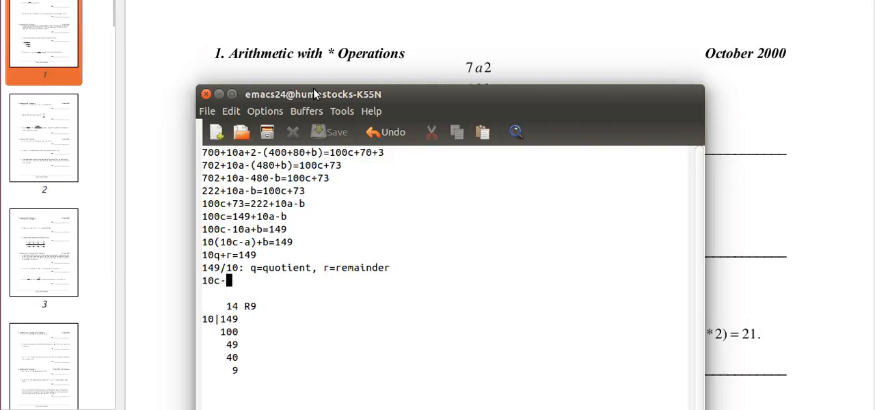
{"action": "type", "text": "a"}
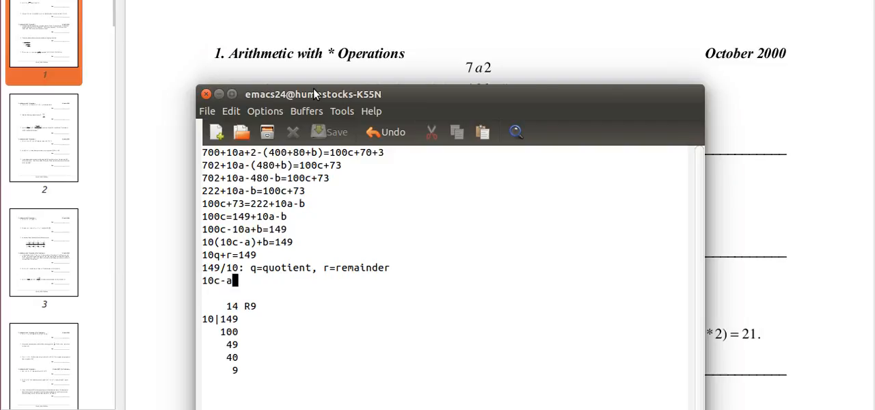
{"action": "type", "text": "14,"}
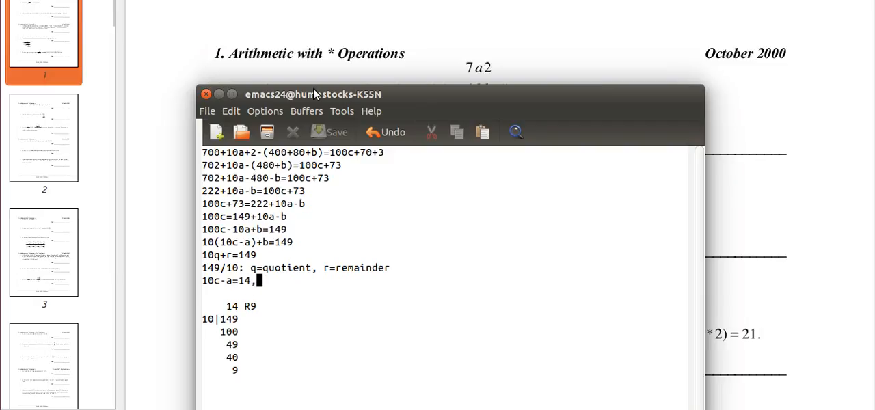
{"action": "type", "text": "b=9"}
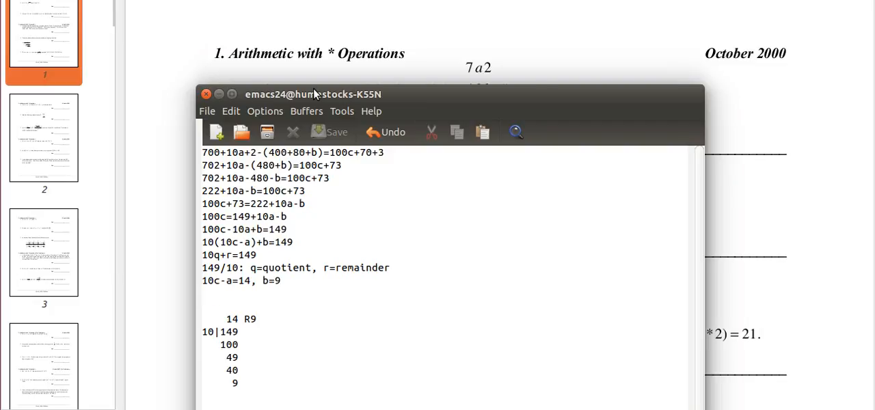
Add 10c=a+14 and start the next line with 0.
{"action": "type", "text": "10c"}
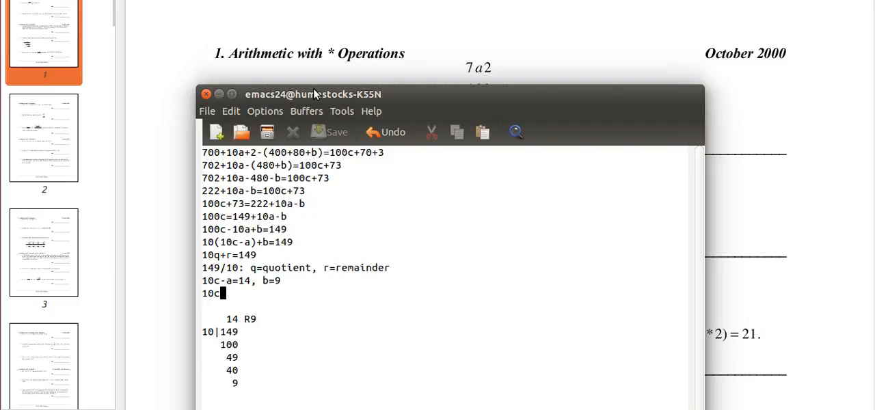
{"action": "type", "text": "=a+22"}
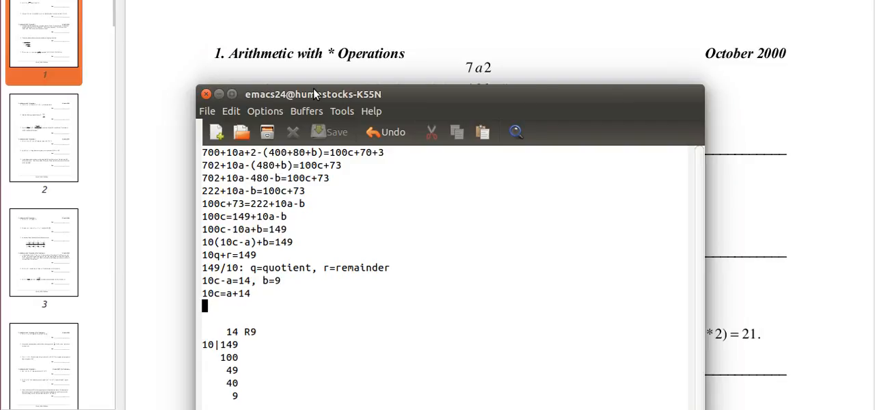
{"action": "type", "text": "0"}
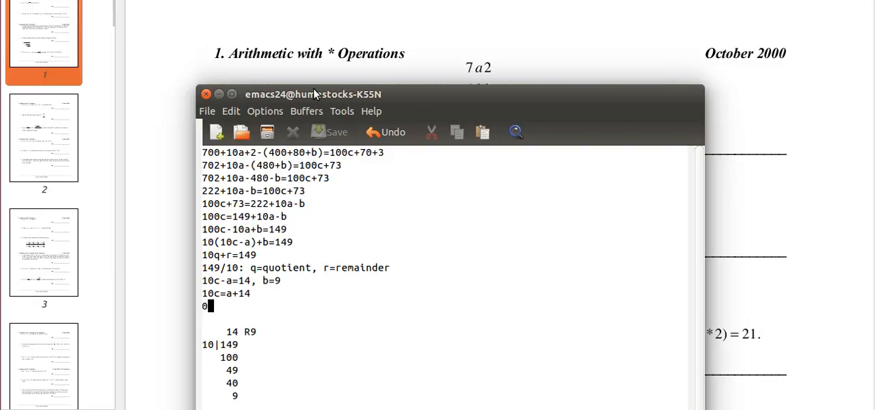
Complete the digit bound 0 <= a, c <= 9 and start testing c=0 with 10*0=0=a.
{"action": "type", "text": "<="}
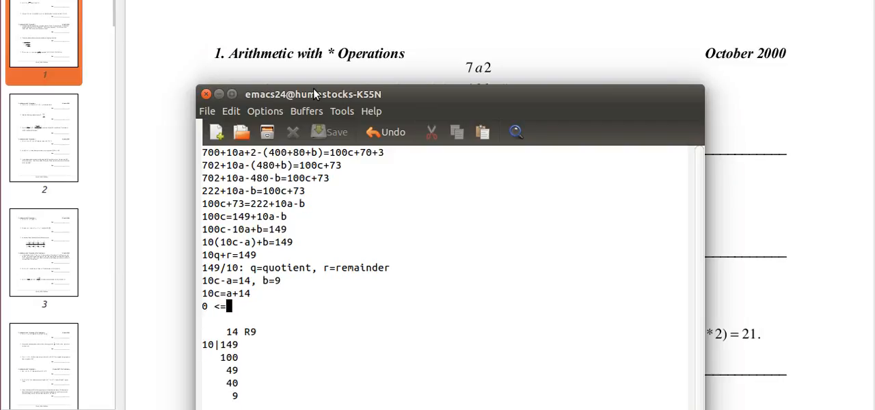
{"action": "type", "text": "a,"}
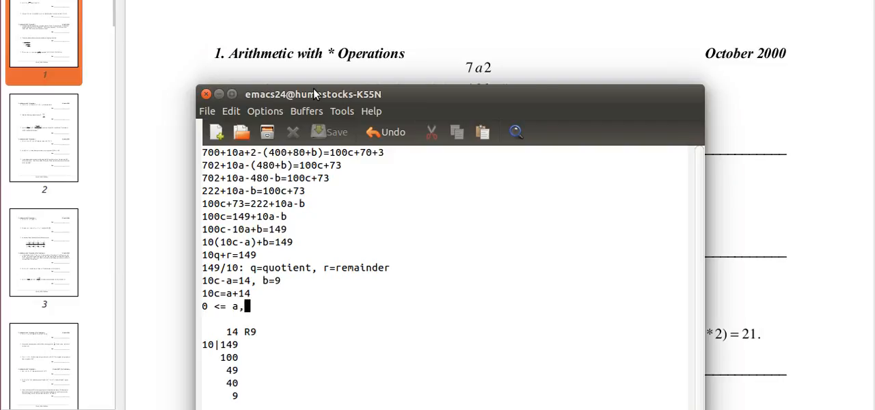
{"action": "type", "text": "c <= 9"}
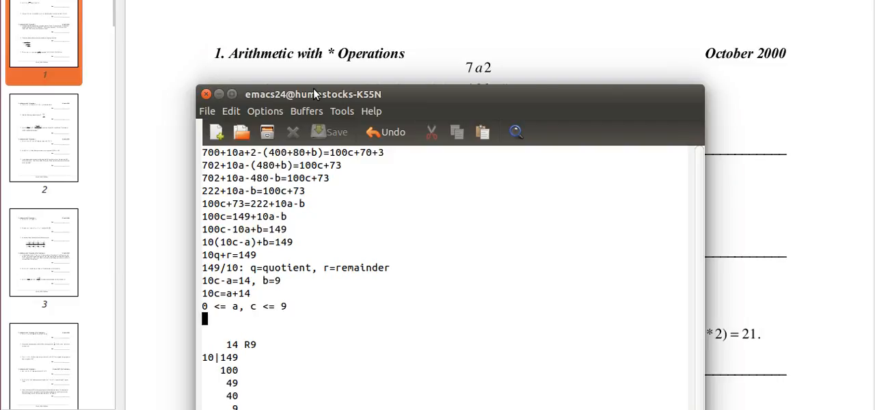
{"action": "type", "text": "10*0=0=a"}
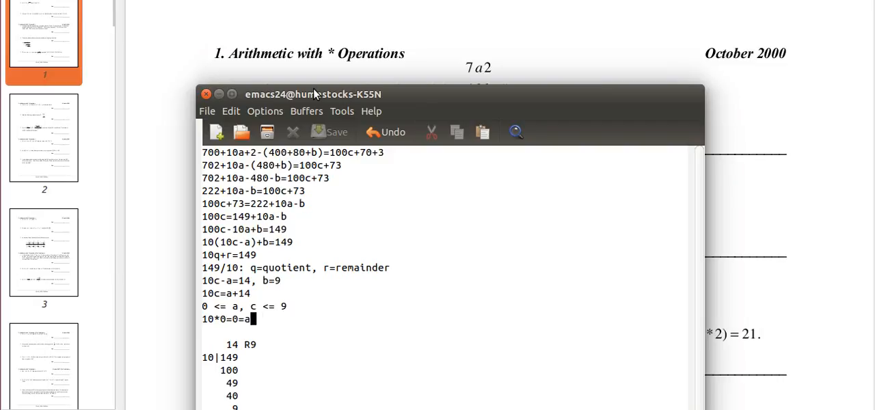
Add trial lines for c=0 and c=1, giving a=-14 and a=-4.
{"action": "type", "text": "14"}
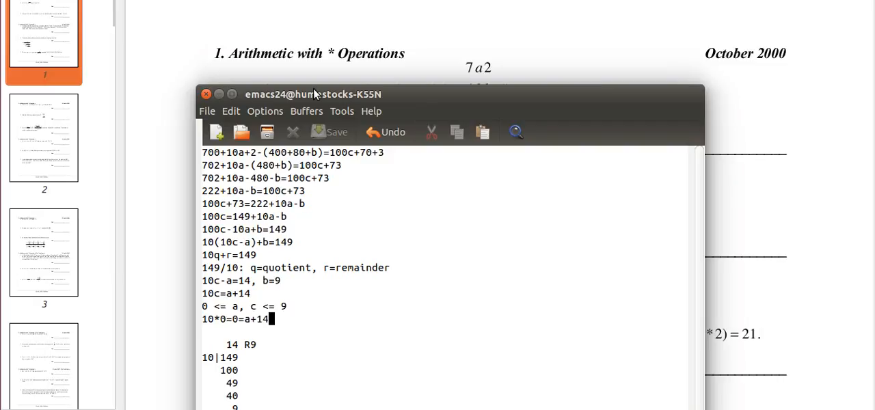
{"action": "type", "text": "-> a="}
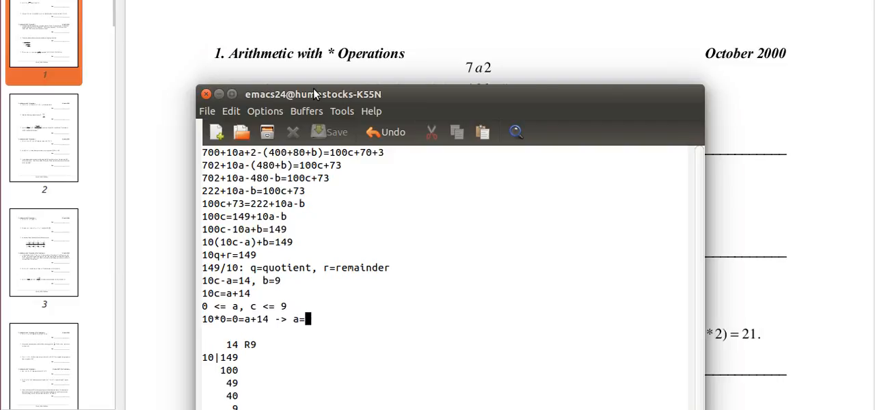
{"action": "type", "text": "-14"}
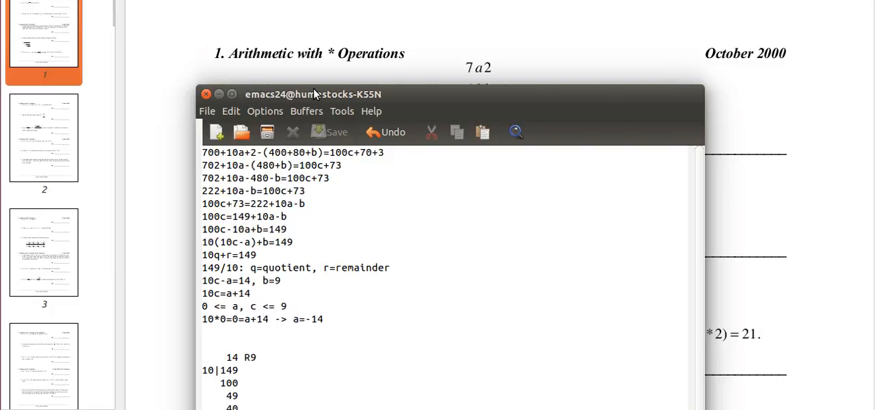
{"action": "type", "text": "10"}
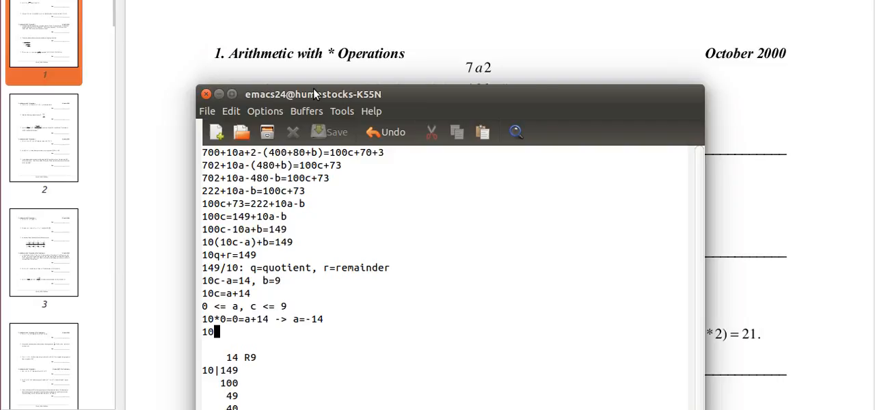
{"action": "type", "text": "*1="}
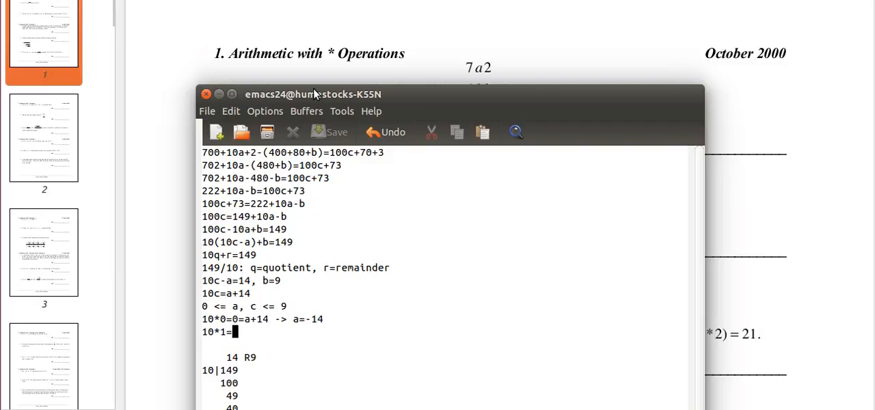
{"action": "type", "text": "10=A+14 -> a"}
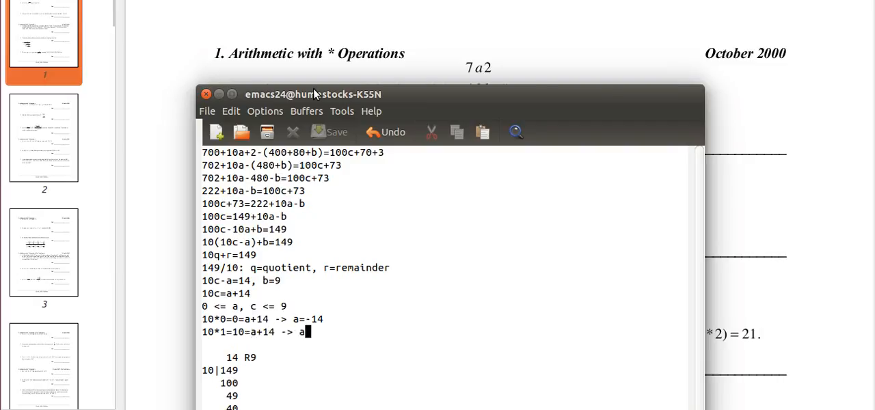
{"action": "type", "text": "=-4"}
{"action": "type", "text": "10*2="}
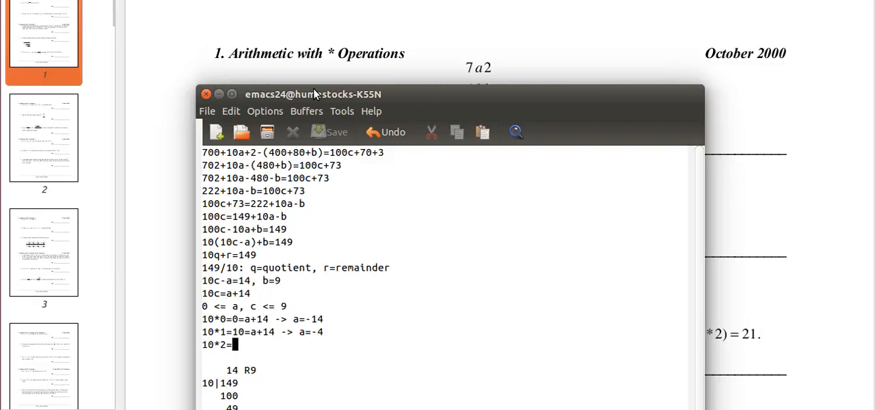
Add the c=2 trial giving a=6, then begin the line 'a=6, b=9, c=2 ->'.
{"action": "type", "text": "20"}
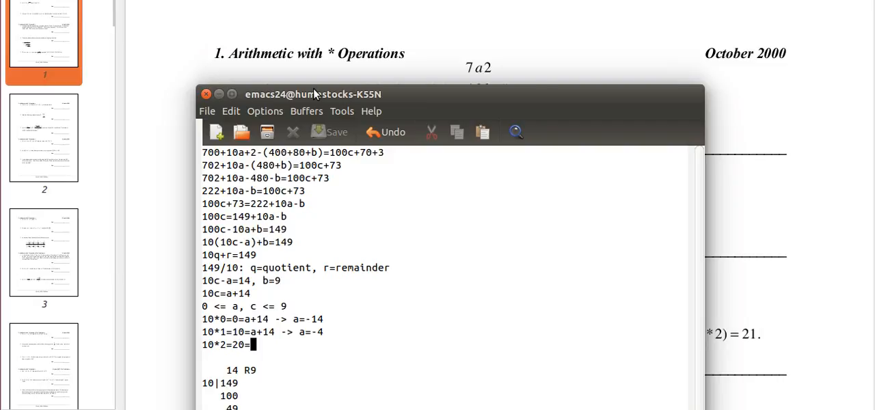
{"action": "type", "text": "=a+14 -"}
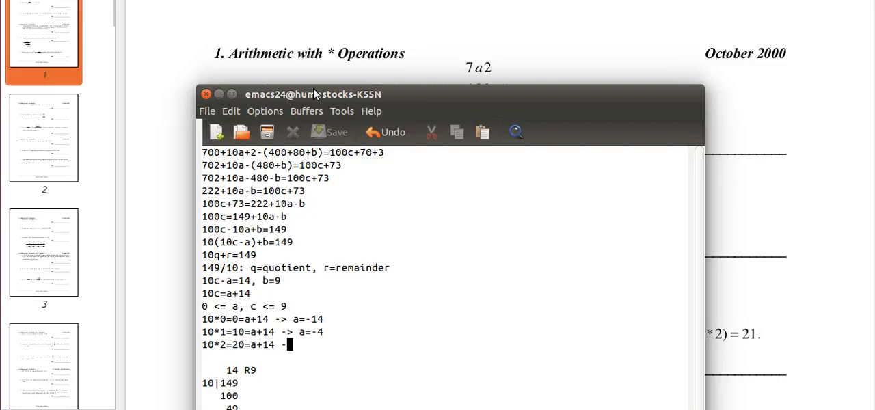
{"action": "type", "text": ">"}
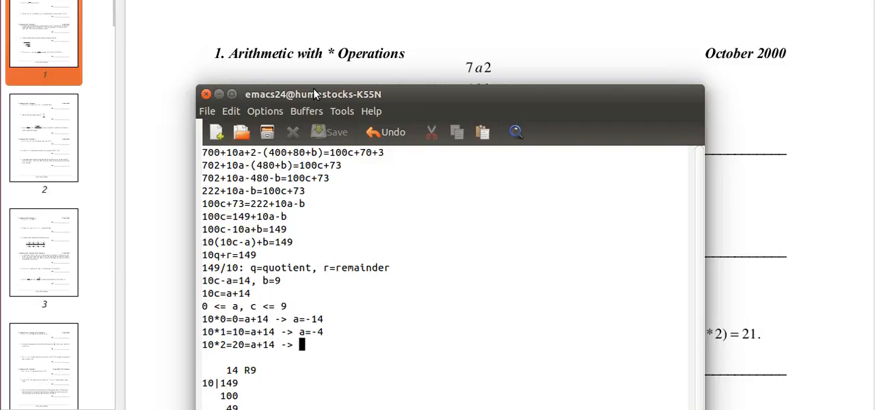
{"action": "type", "text": "a=6"}
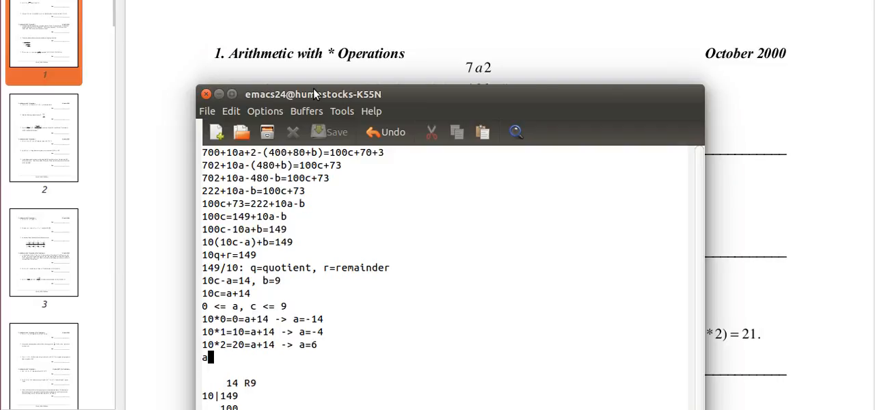
{"action": "type", "text": "=6, b=9, c=2 ->"}
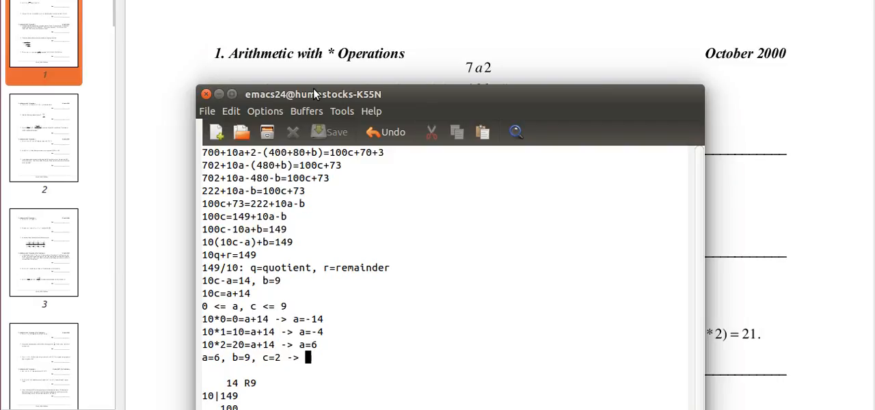
Append 'a+b+c=17 ANSWER' after the arrow on the summary line.
{"action": "type", "text": "17"}
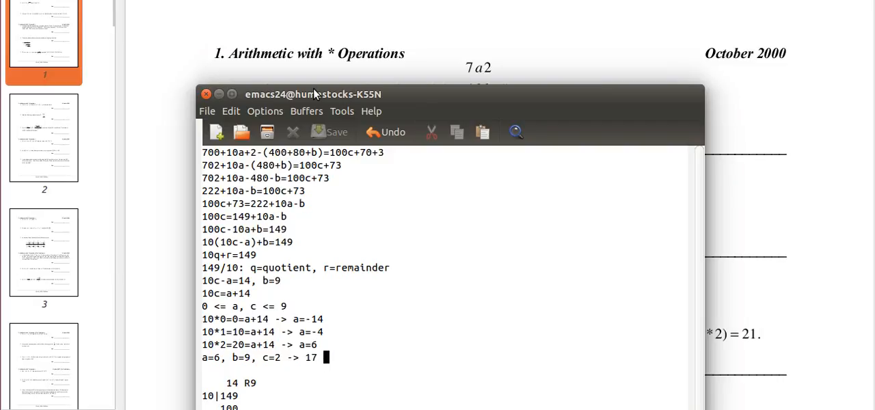
{"action": "type", "text": "a+b"}
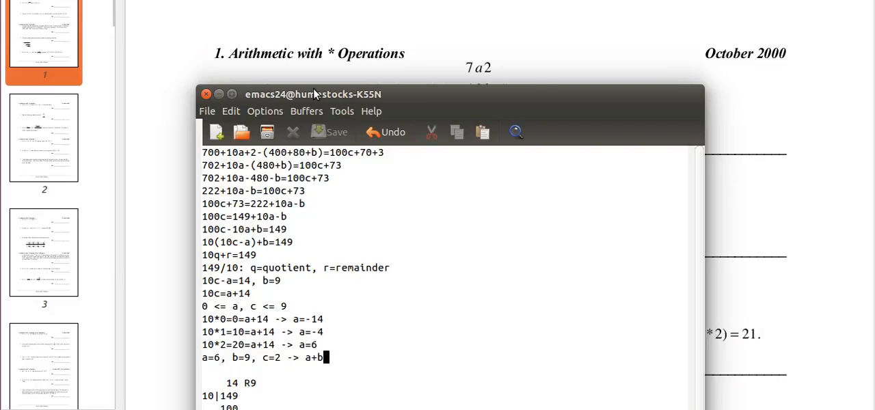
{"action": "type", "text": "c"}
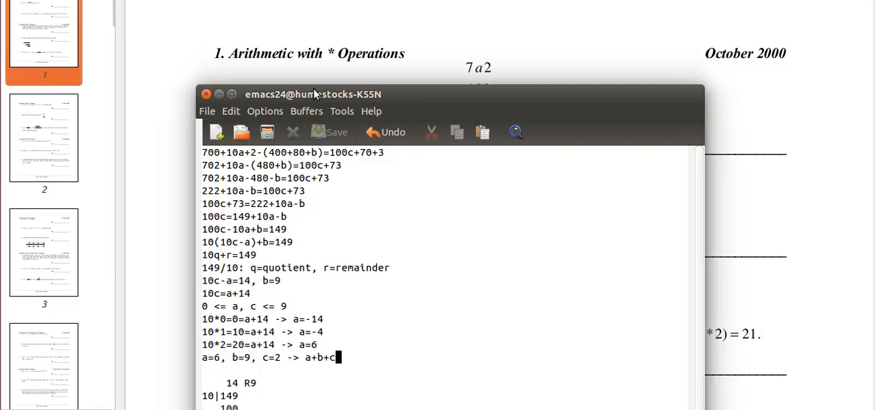
{"action": "type", "text": "=17"}
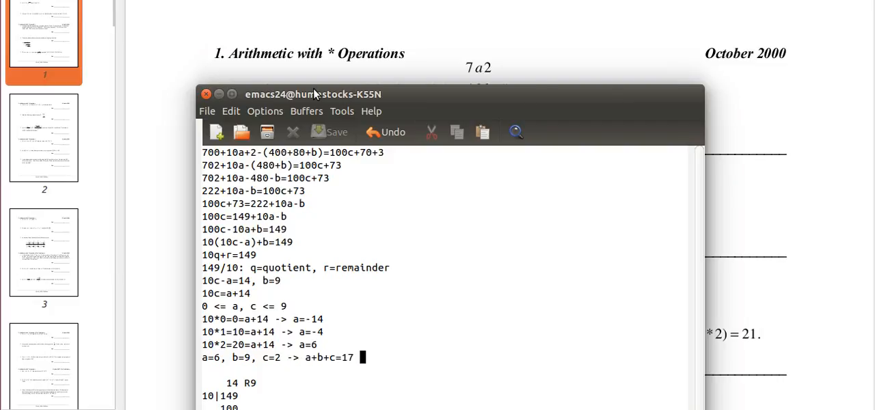
{"action": "type", "text": "ANSWER"}
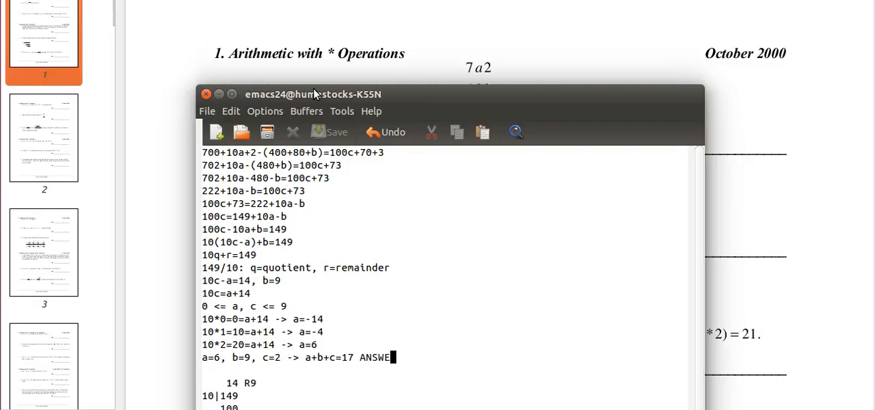